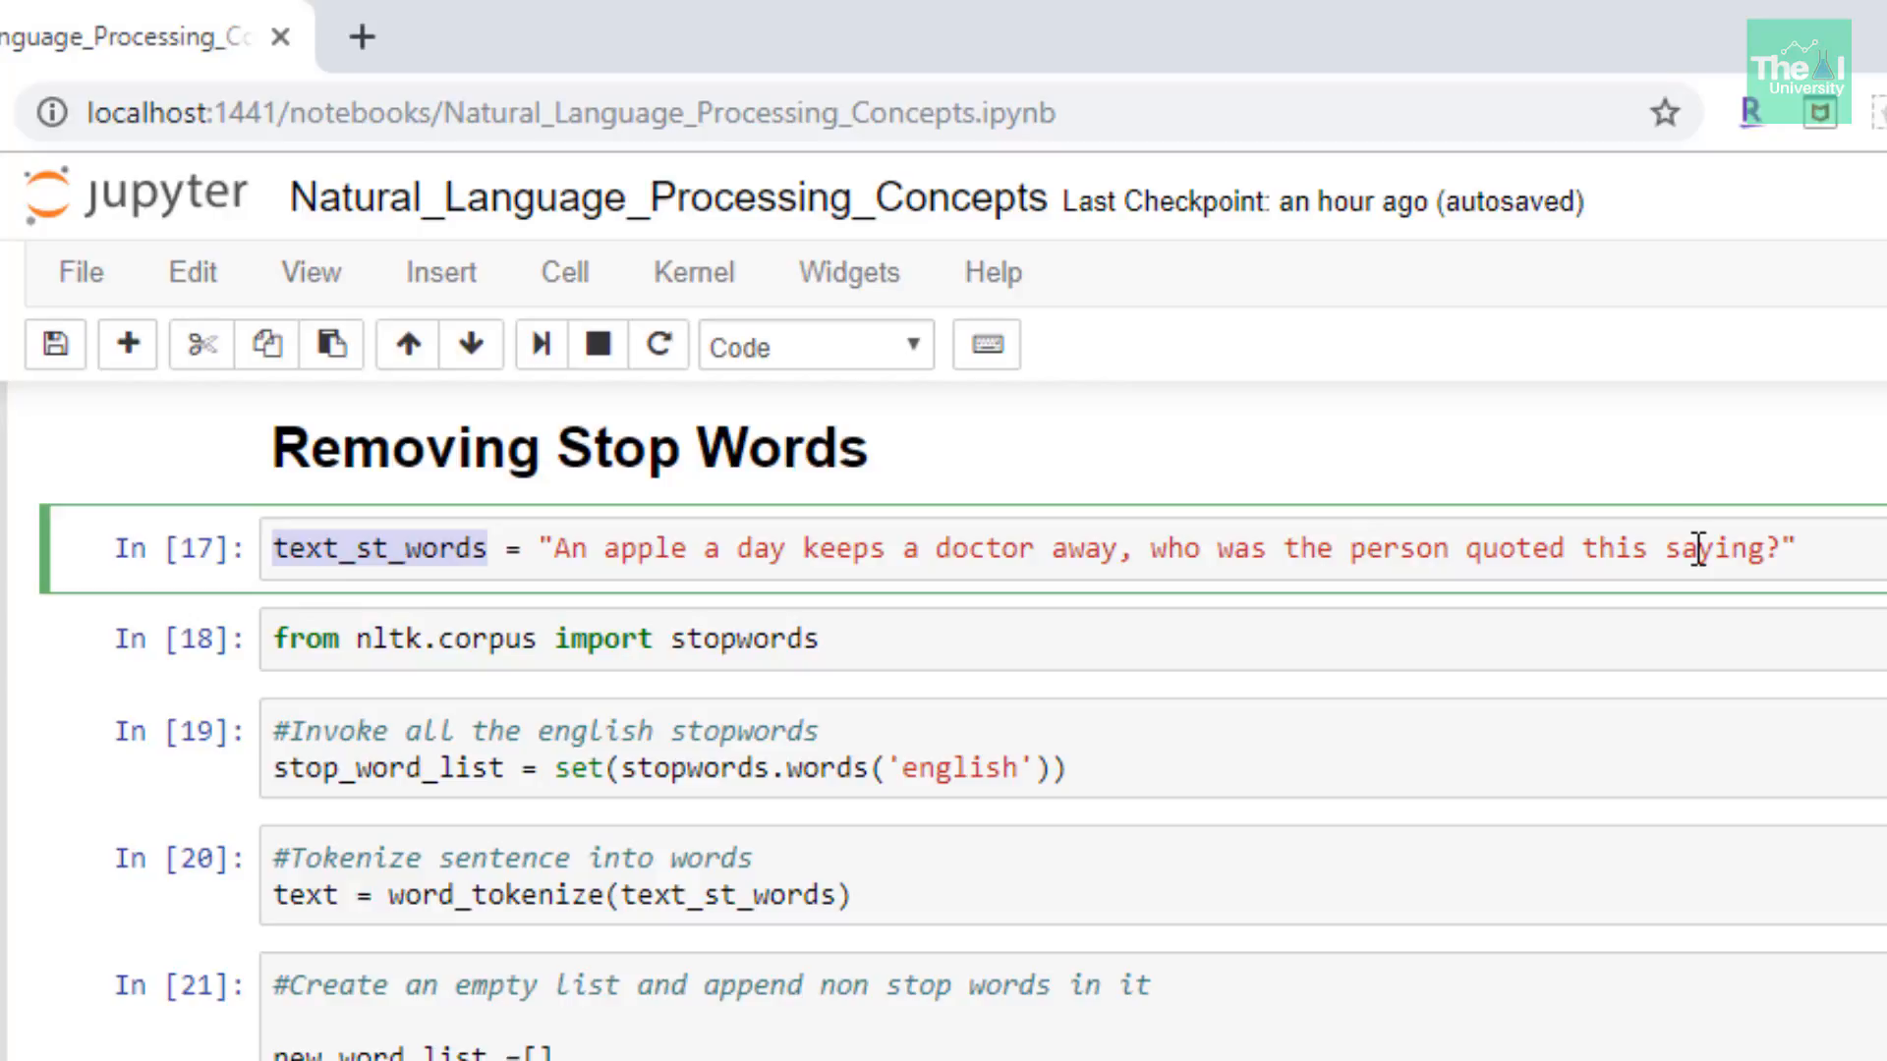
{"action": "mouse_move", "coordinate": [1026, 574]}
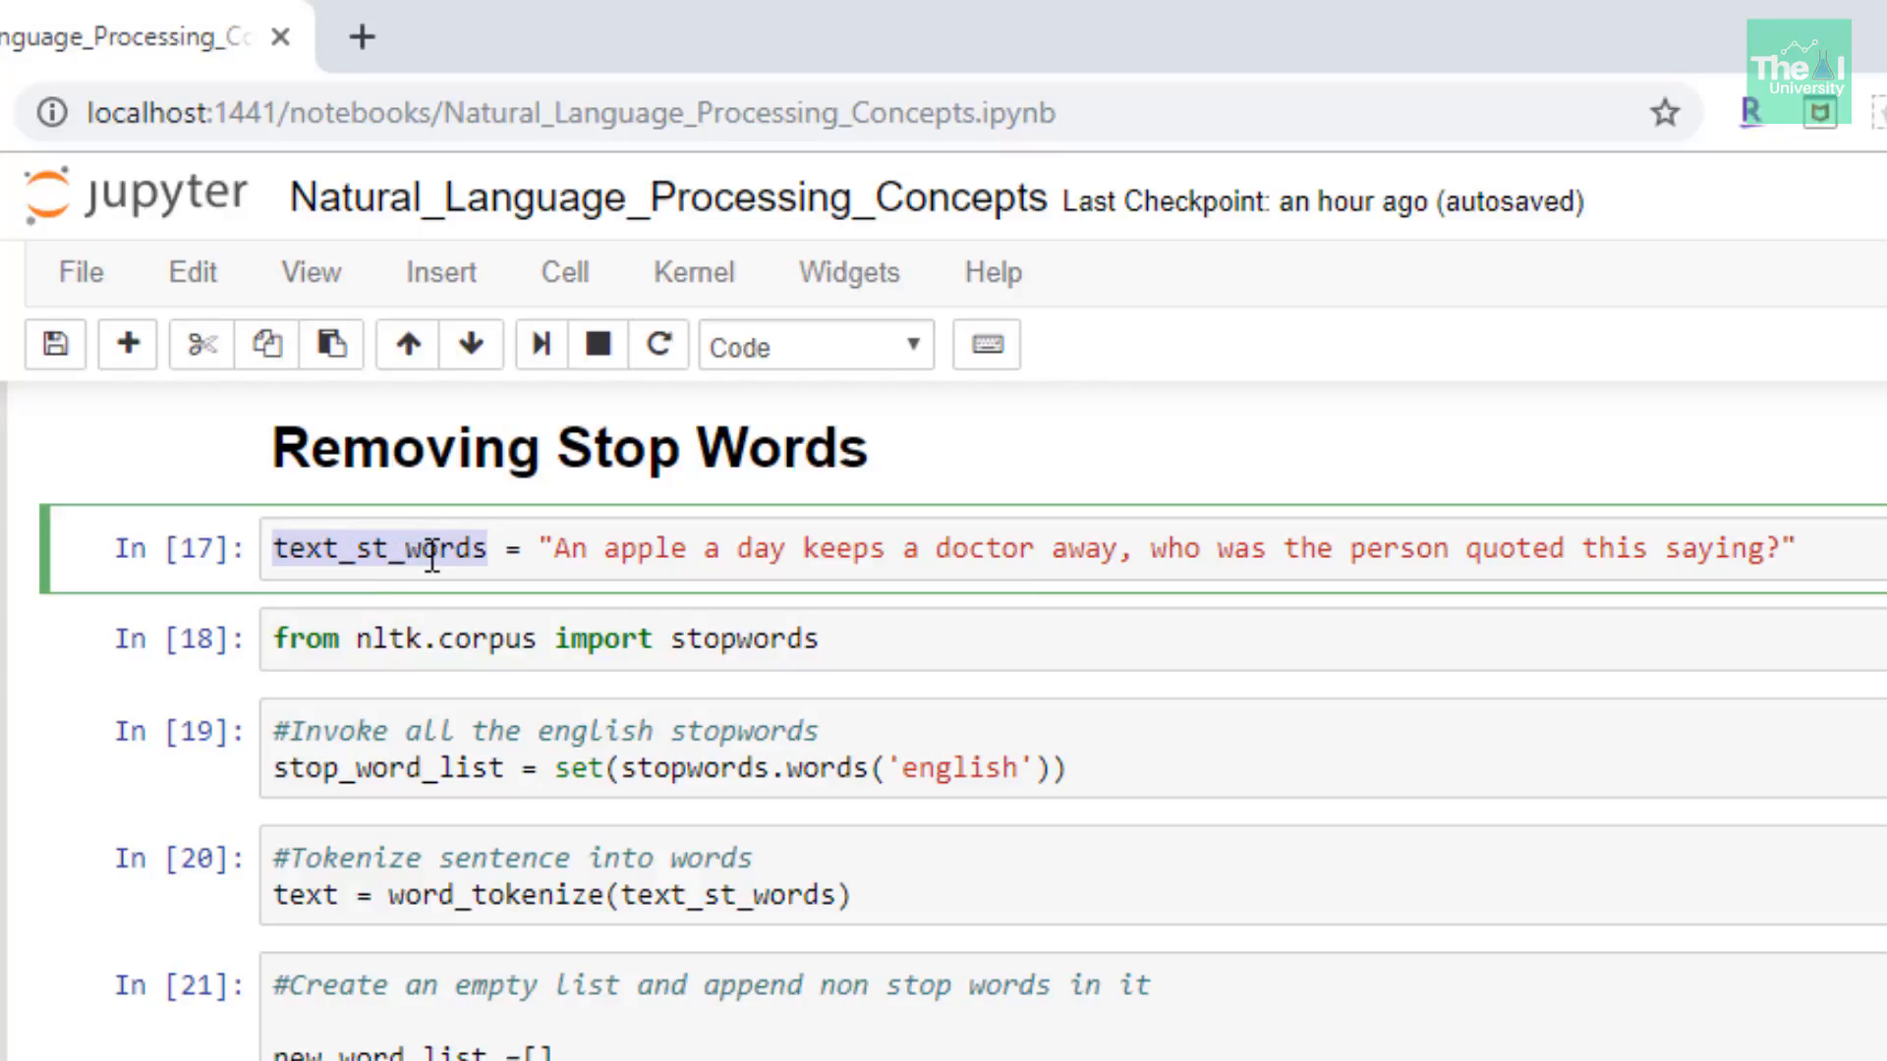
{"action": "mouse_move", "coordinate": [484, 639]}
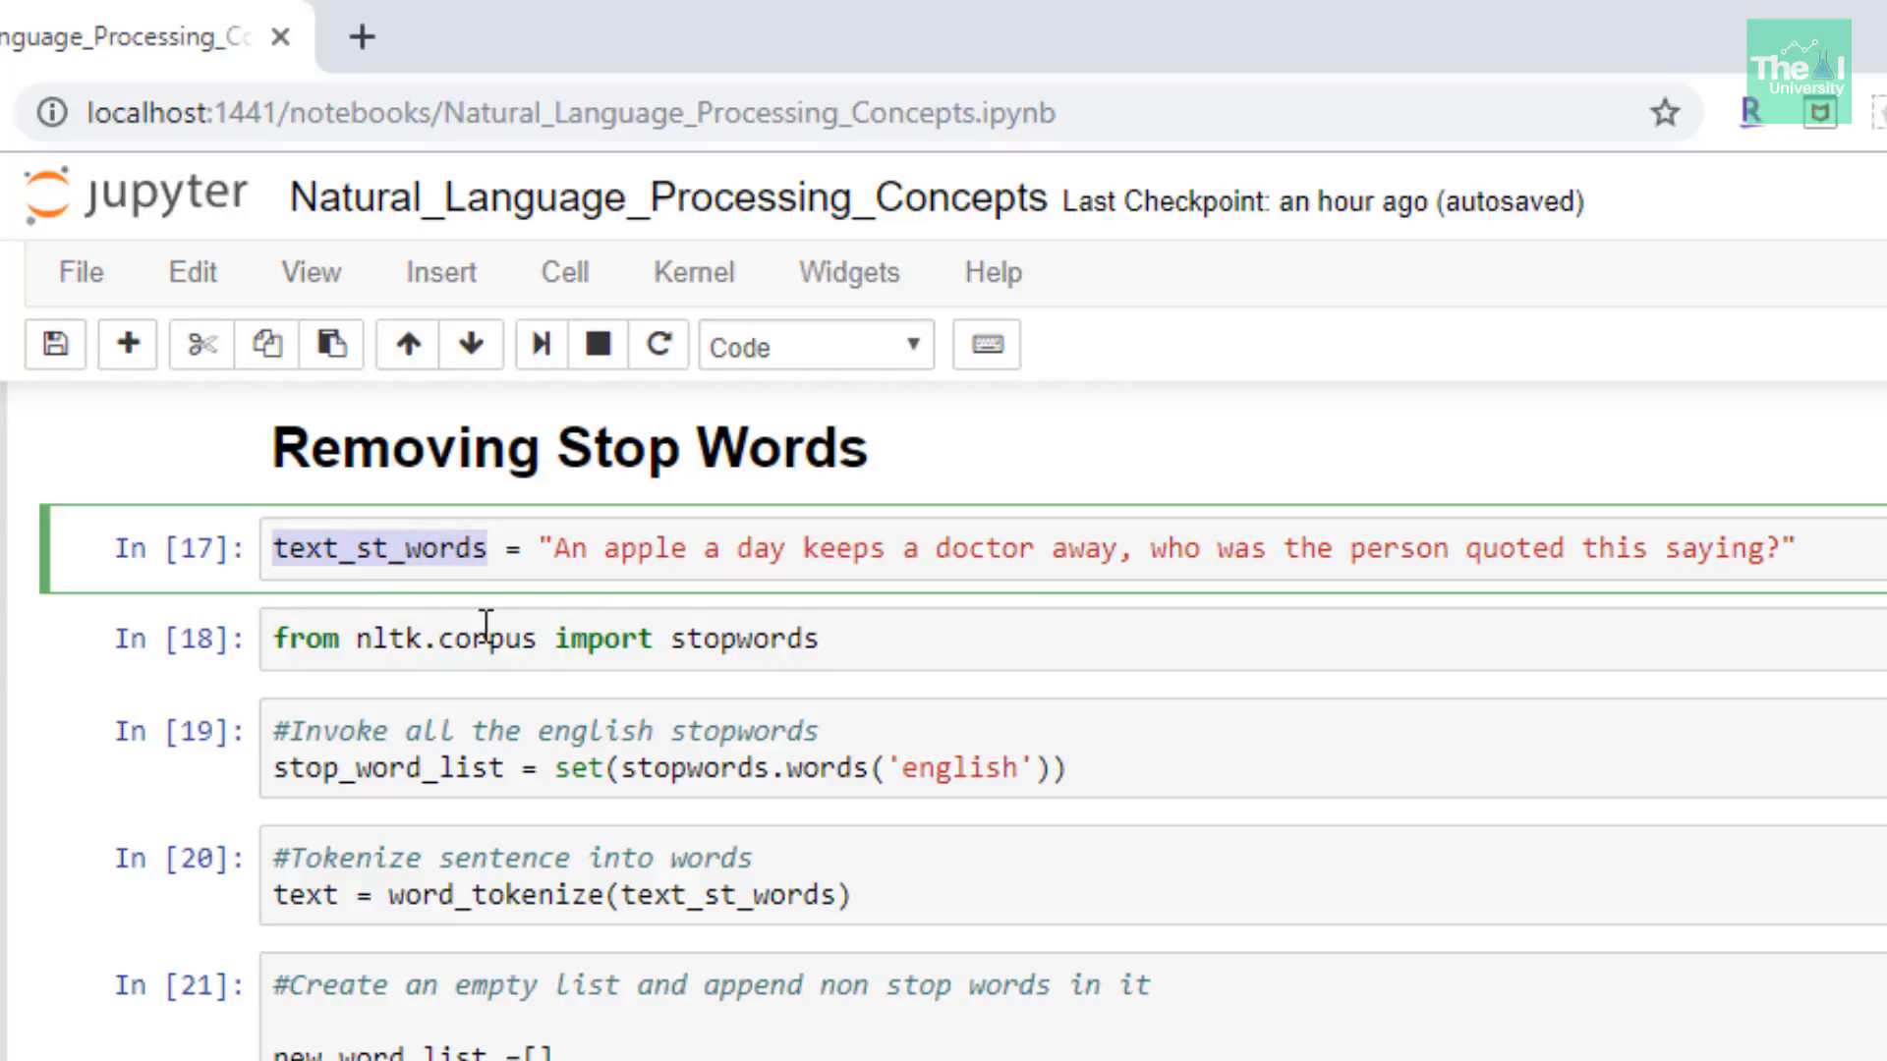
{"action": "left_click", "coordinate": [484, 639]}
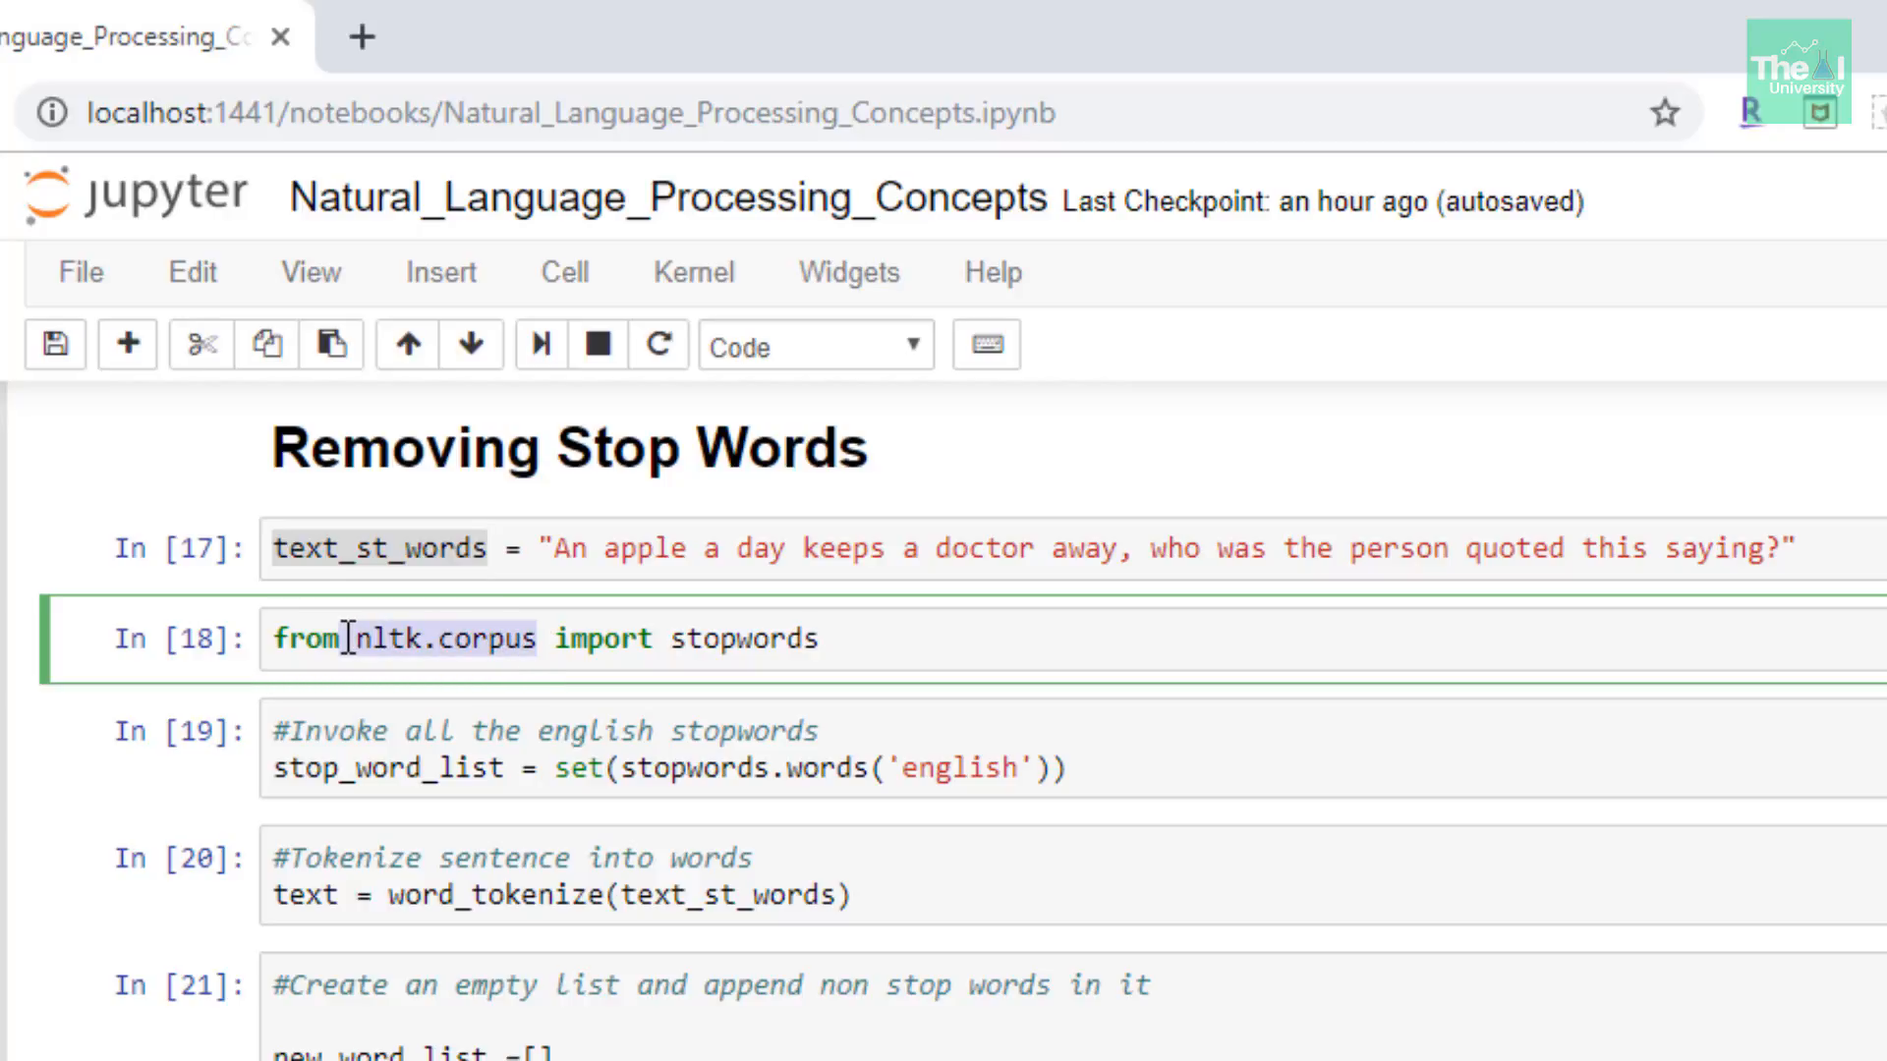
{"action": "double_click", "coordinate": [440, 638]}
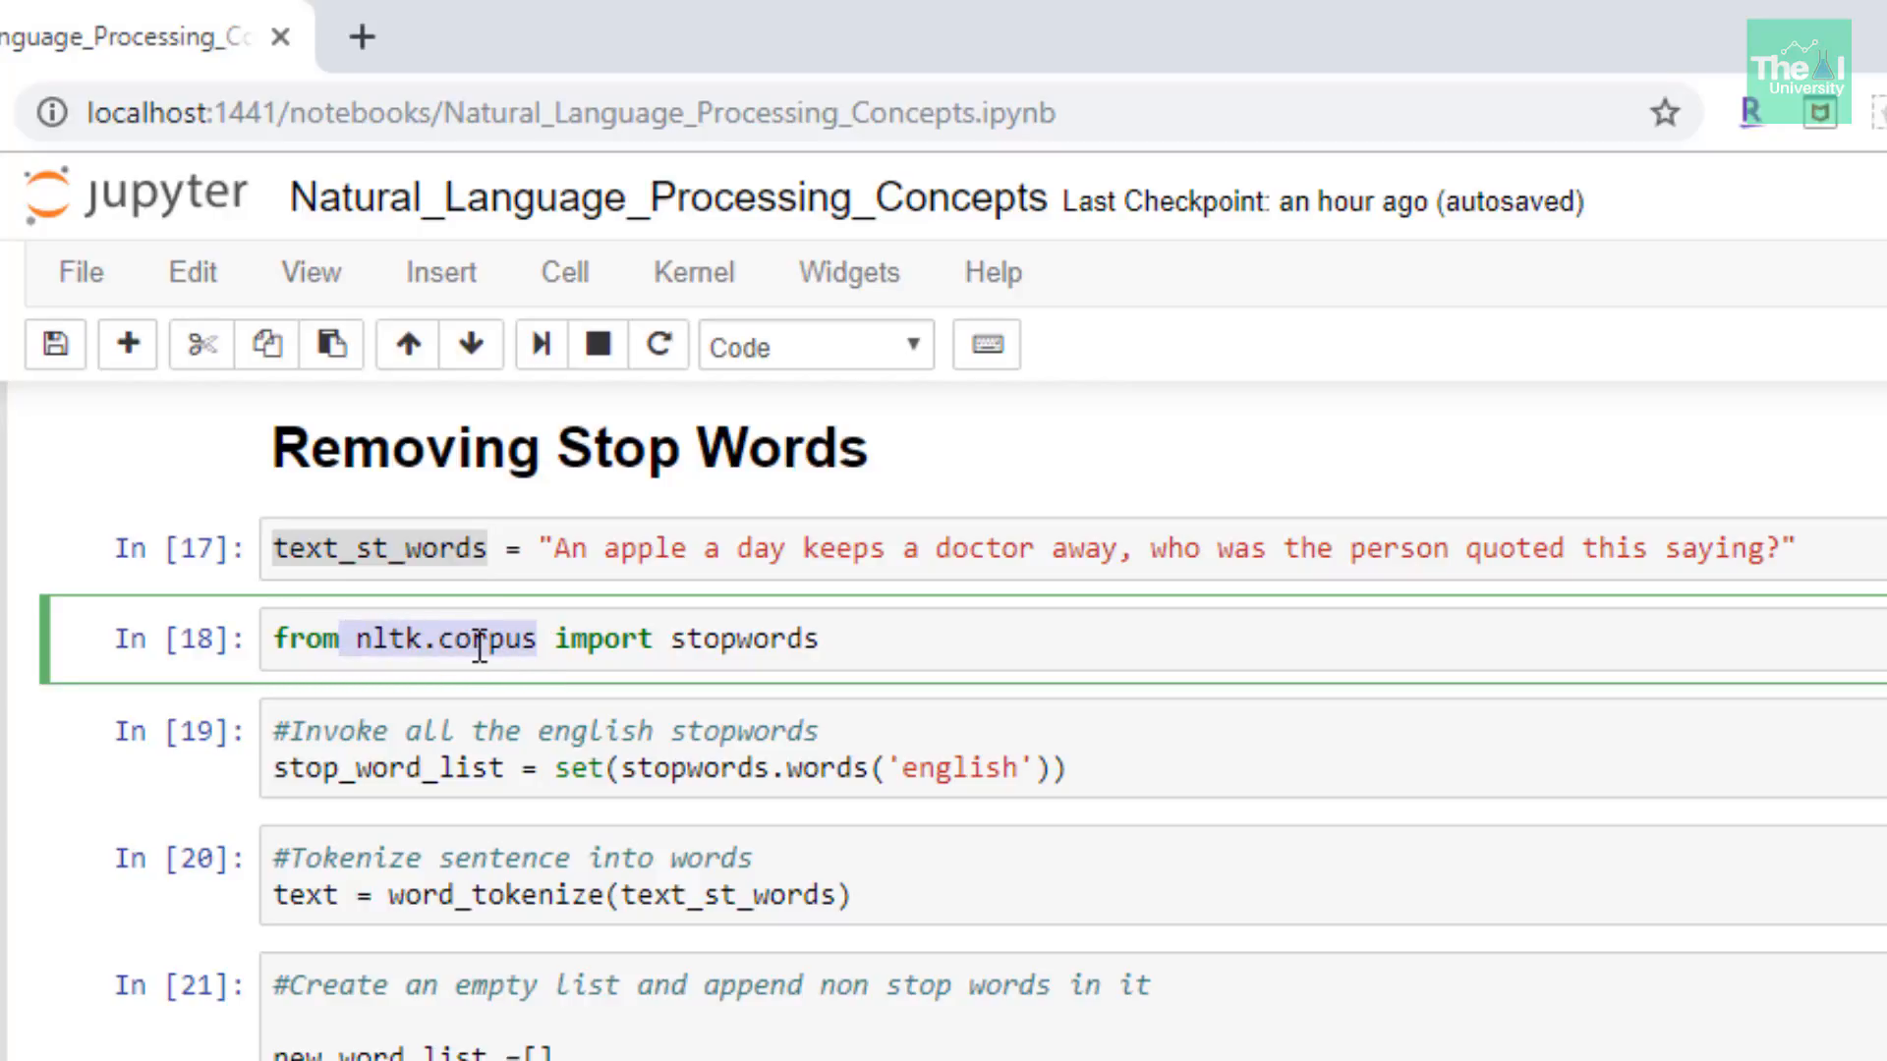
{"action": "mouse_move", "coordinate": [397, 707]}
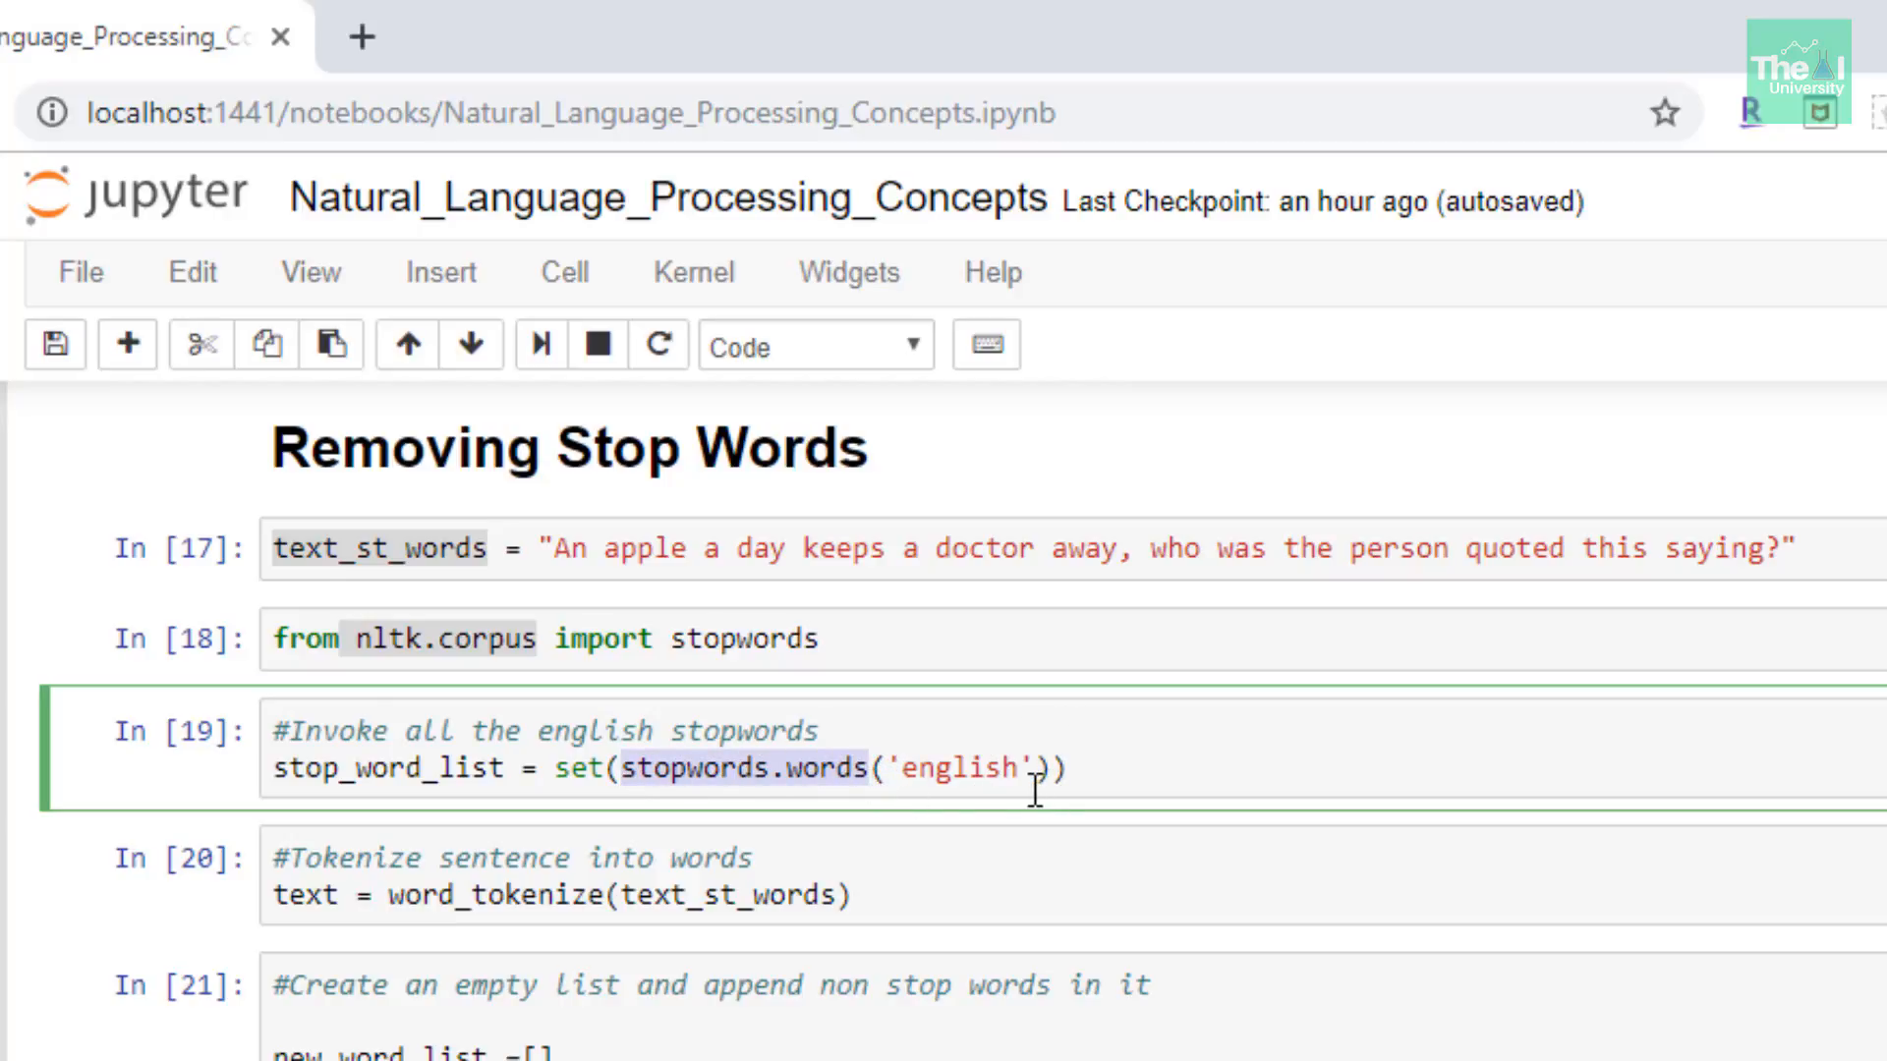
{"action": "mouse_move", "coordinate": [1017, 786]}
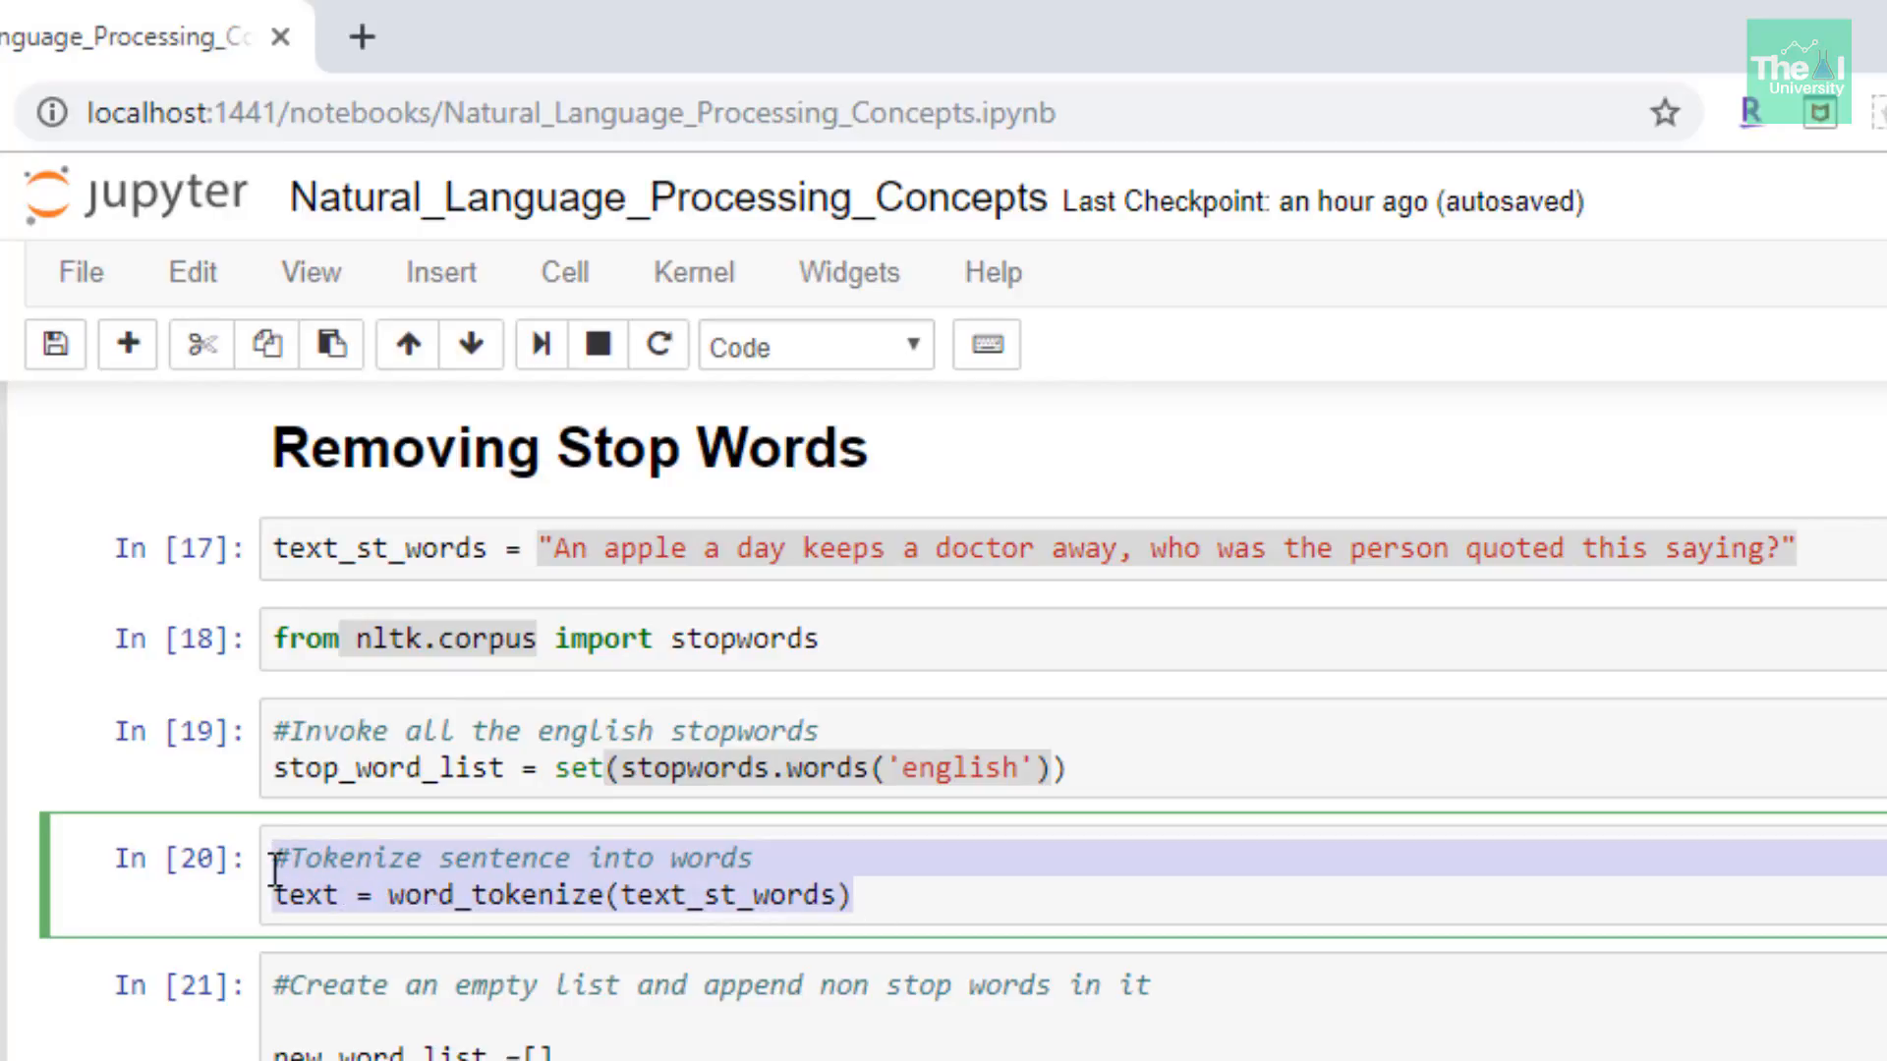
{"action": "scroll", "scroll_direction": "down", "scroll_amount": 3}
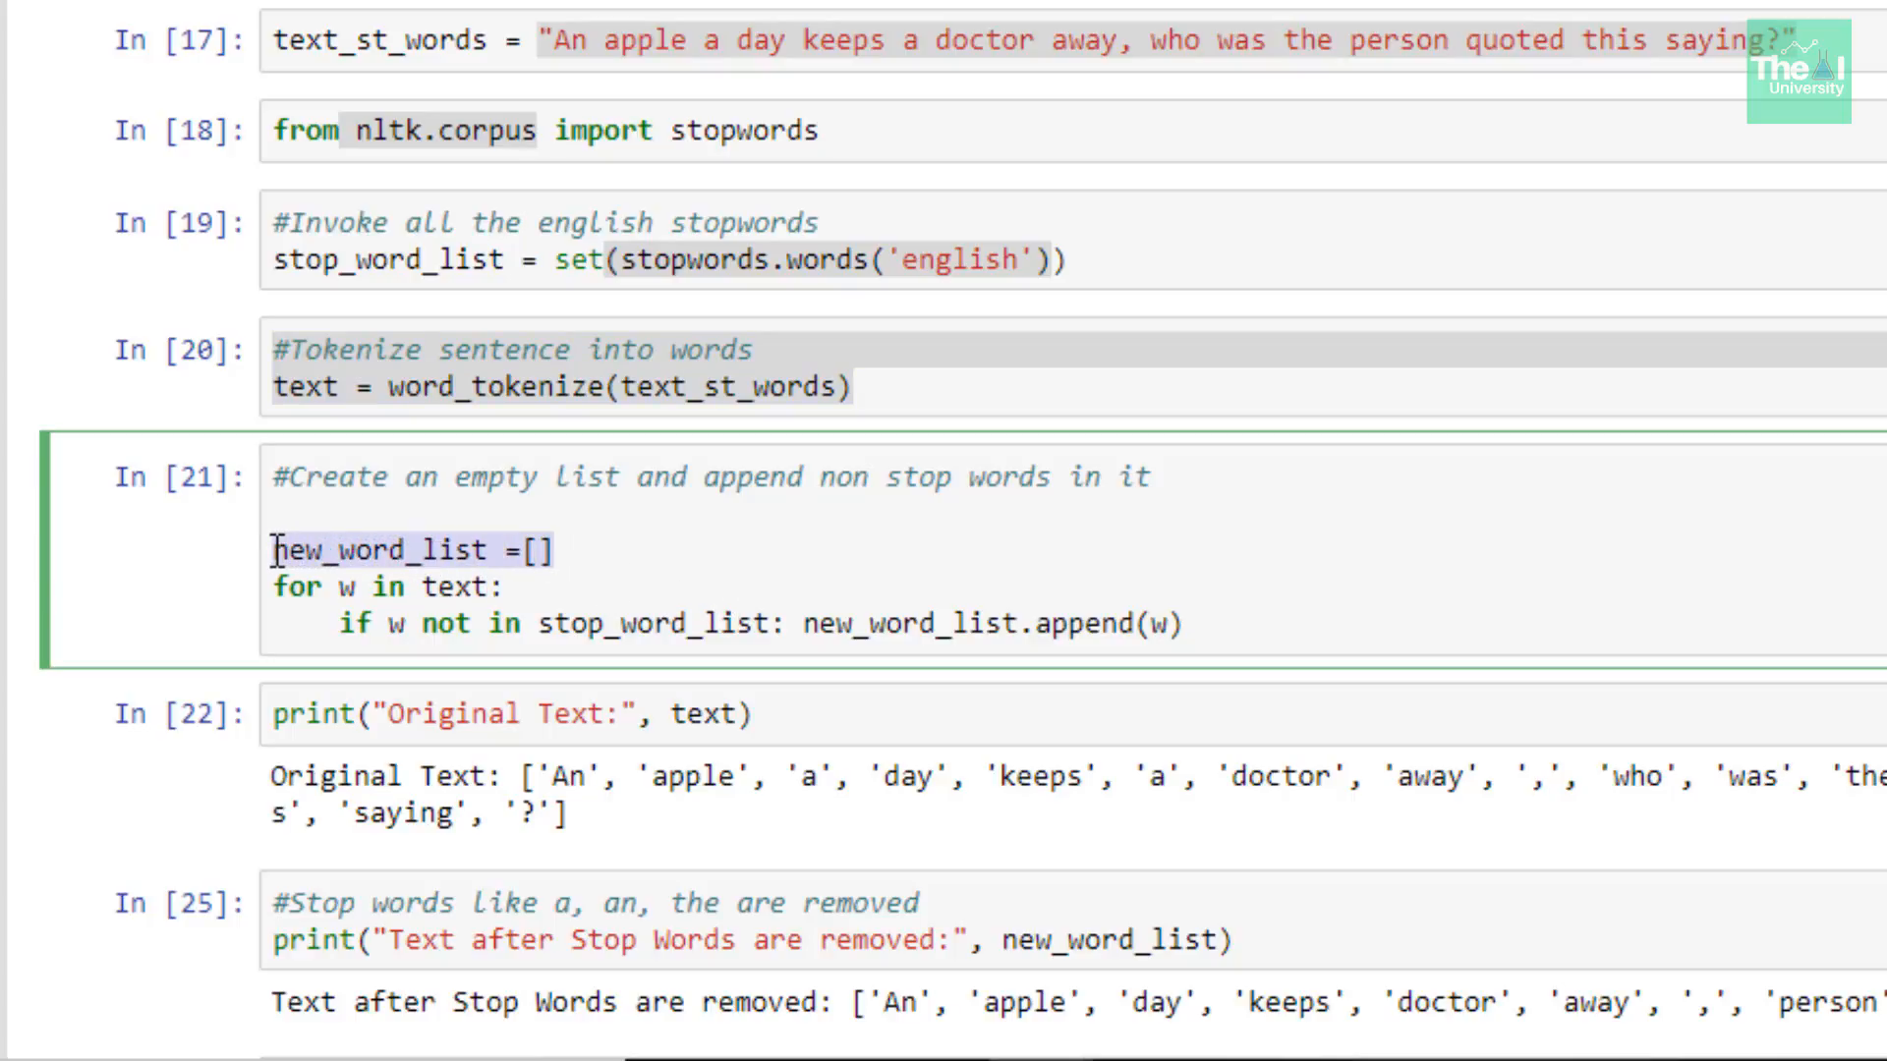
{"action": "mouse_move", "coordinate": [373, 551]}
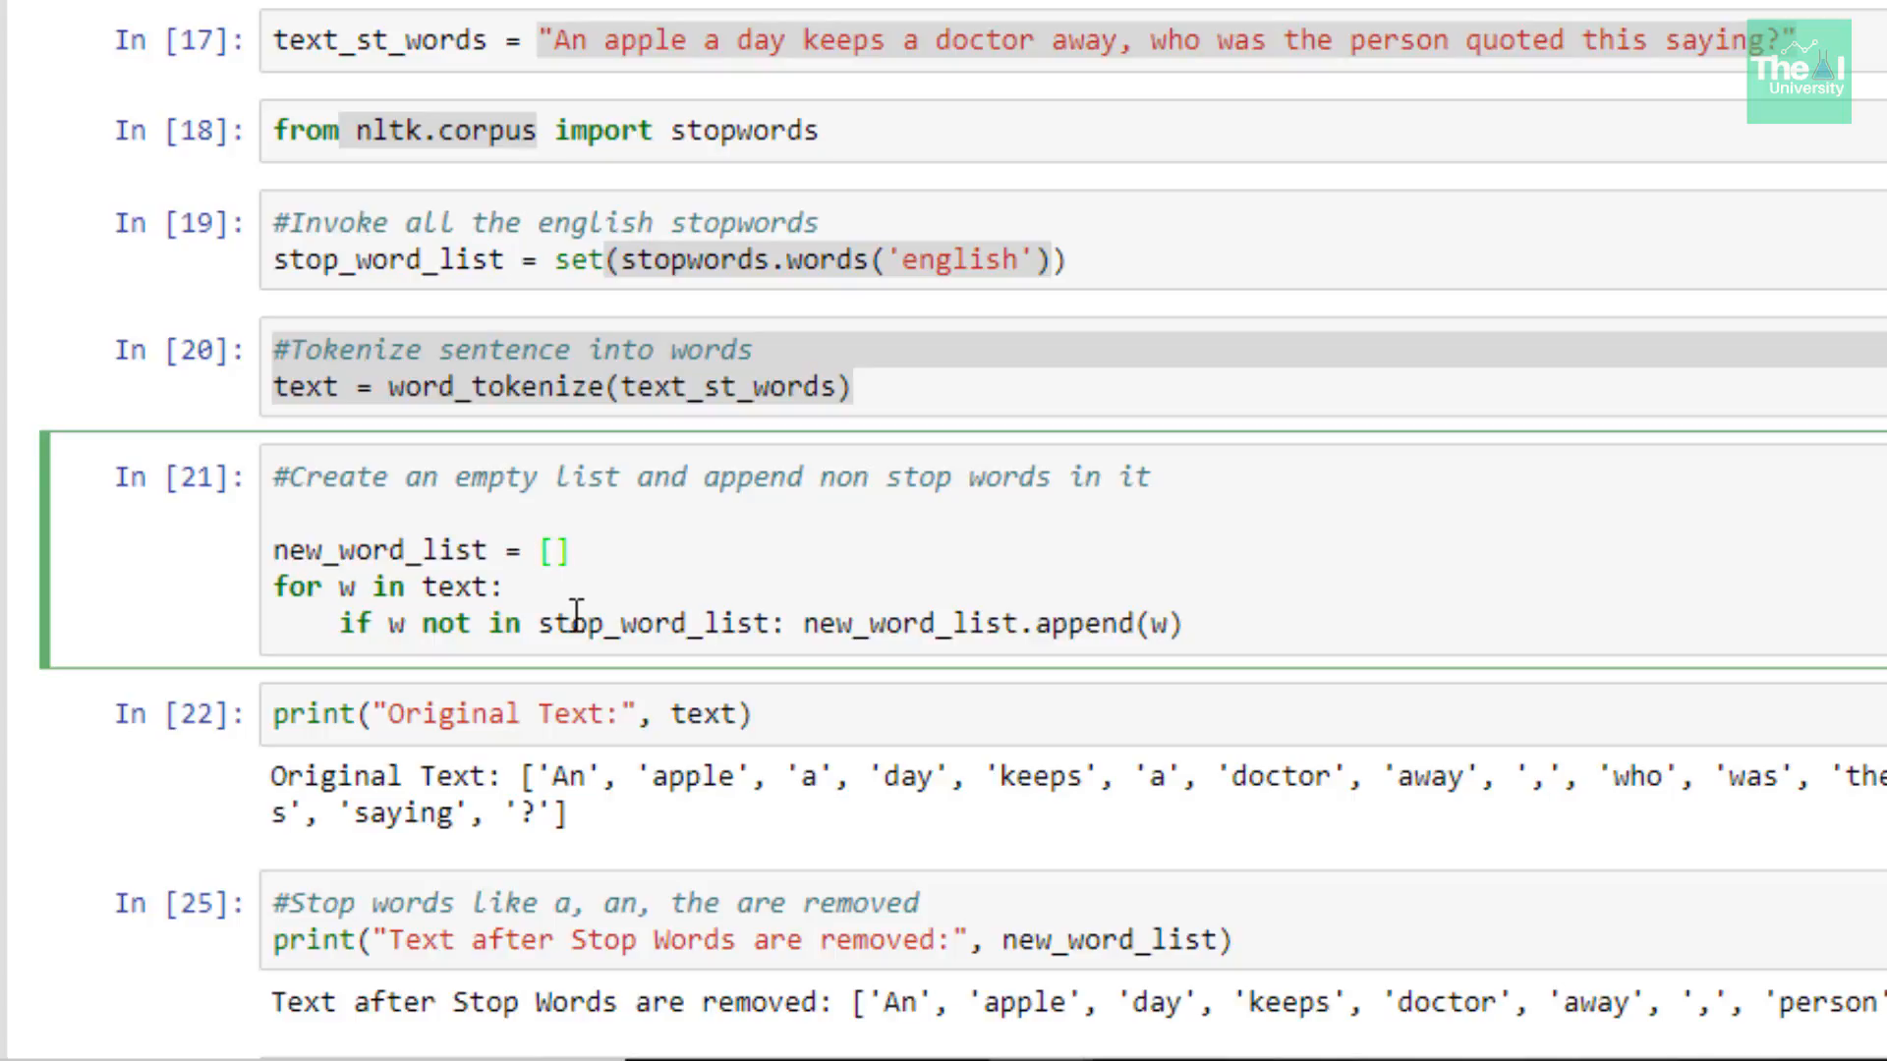
{"action": "left_click", "coordinate": [539, 42]}
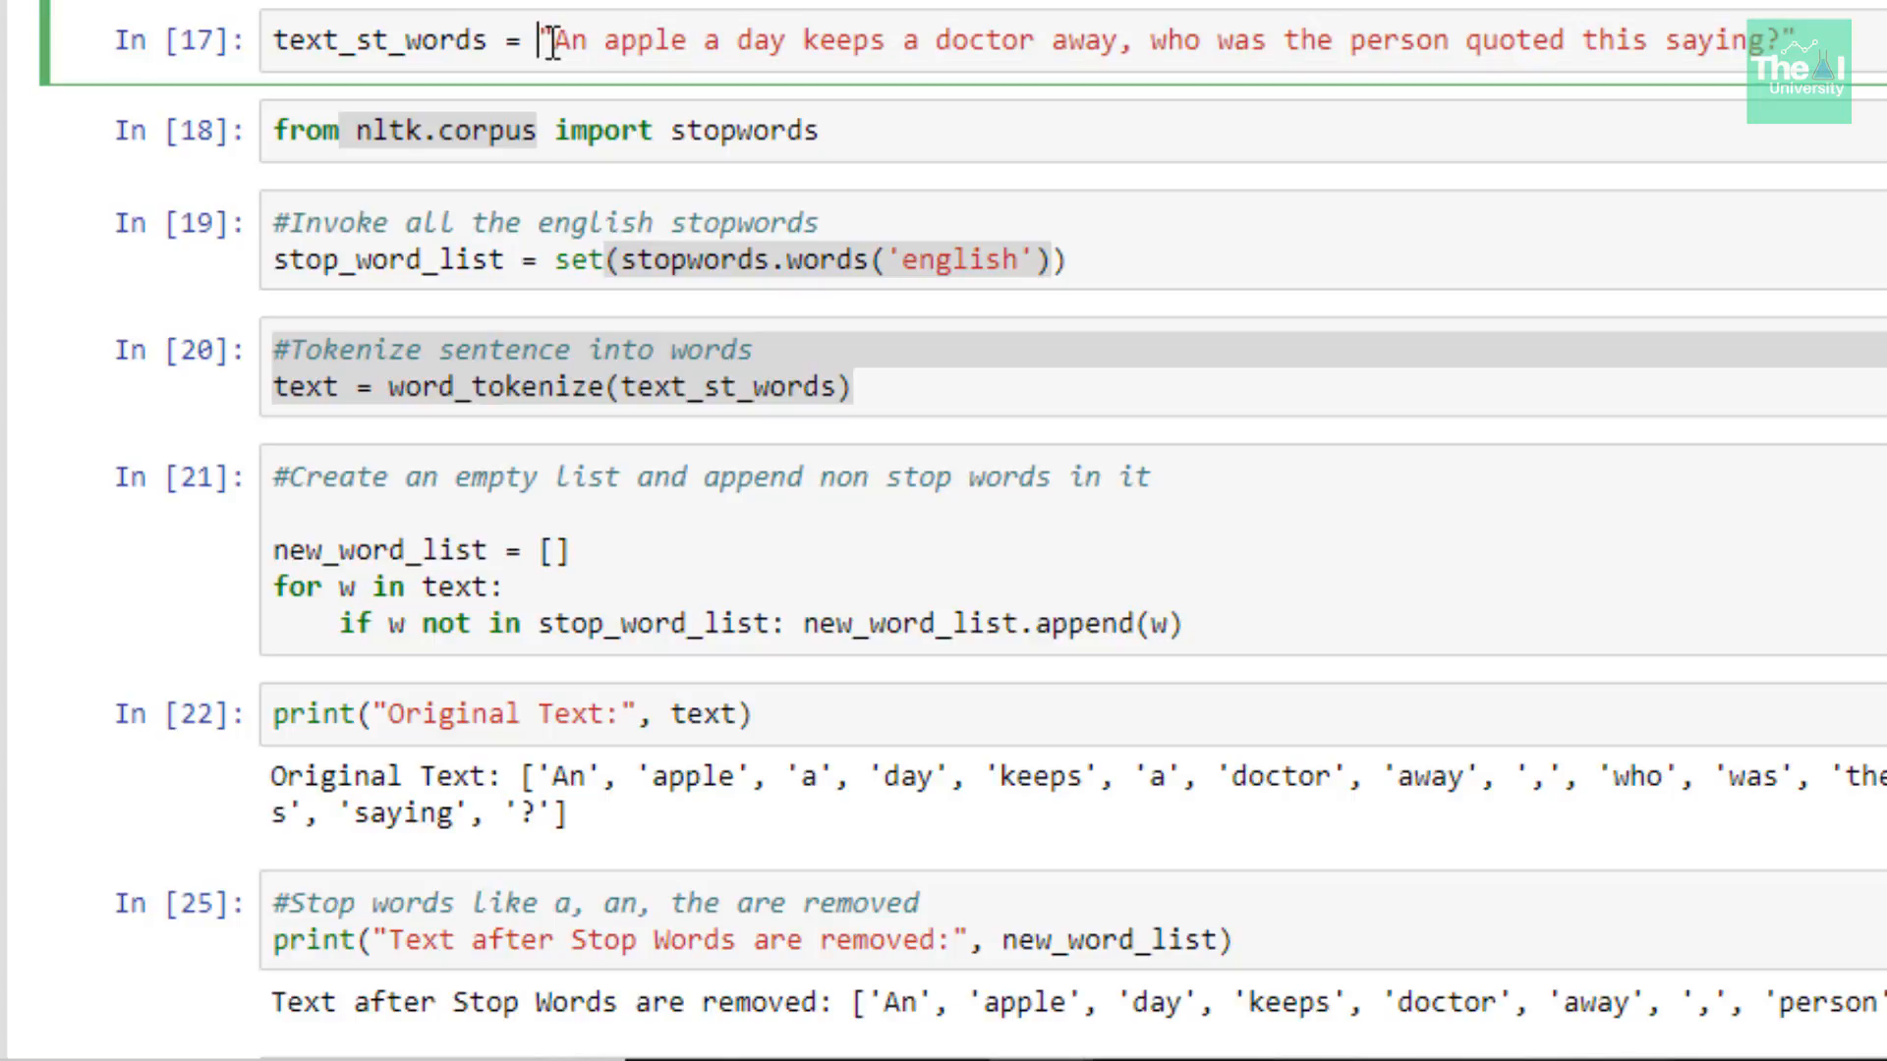
{"action": "left_click_drag", "start_coordinate": [561, 39], "coordinate": [1101, 39]}
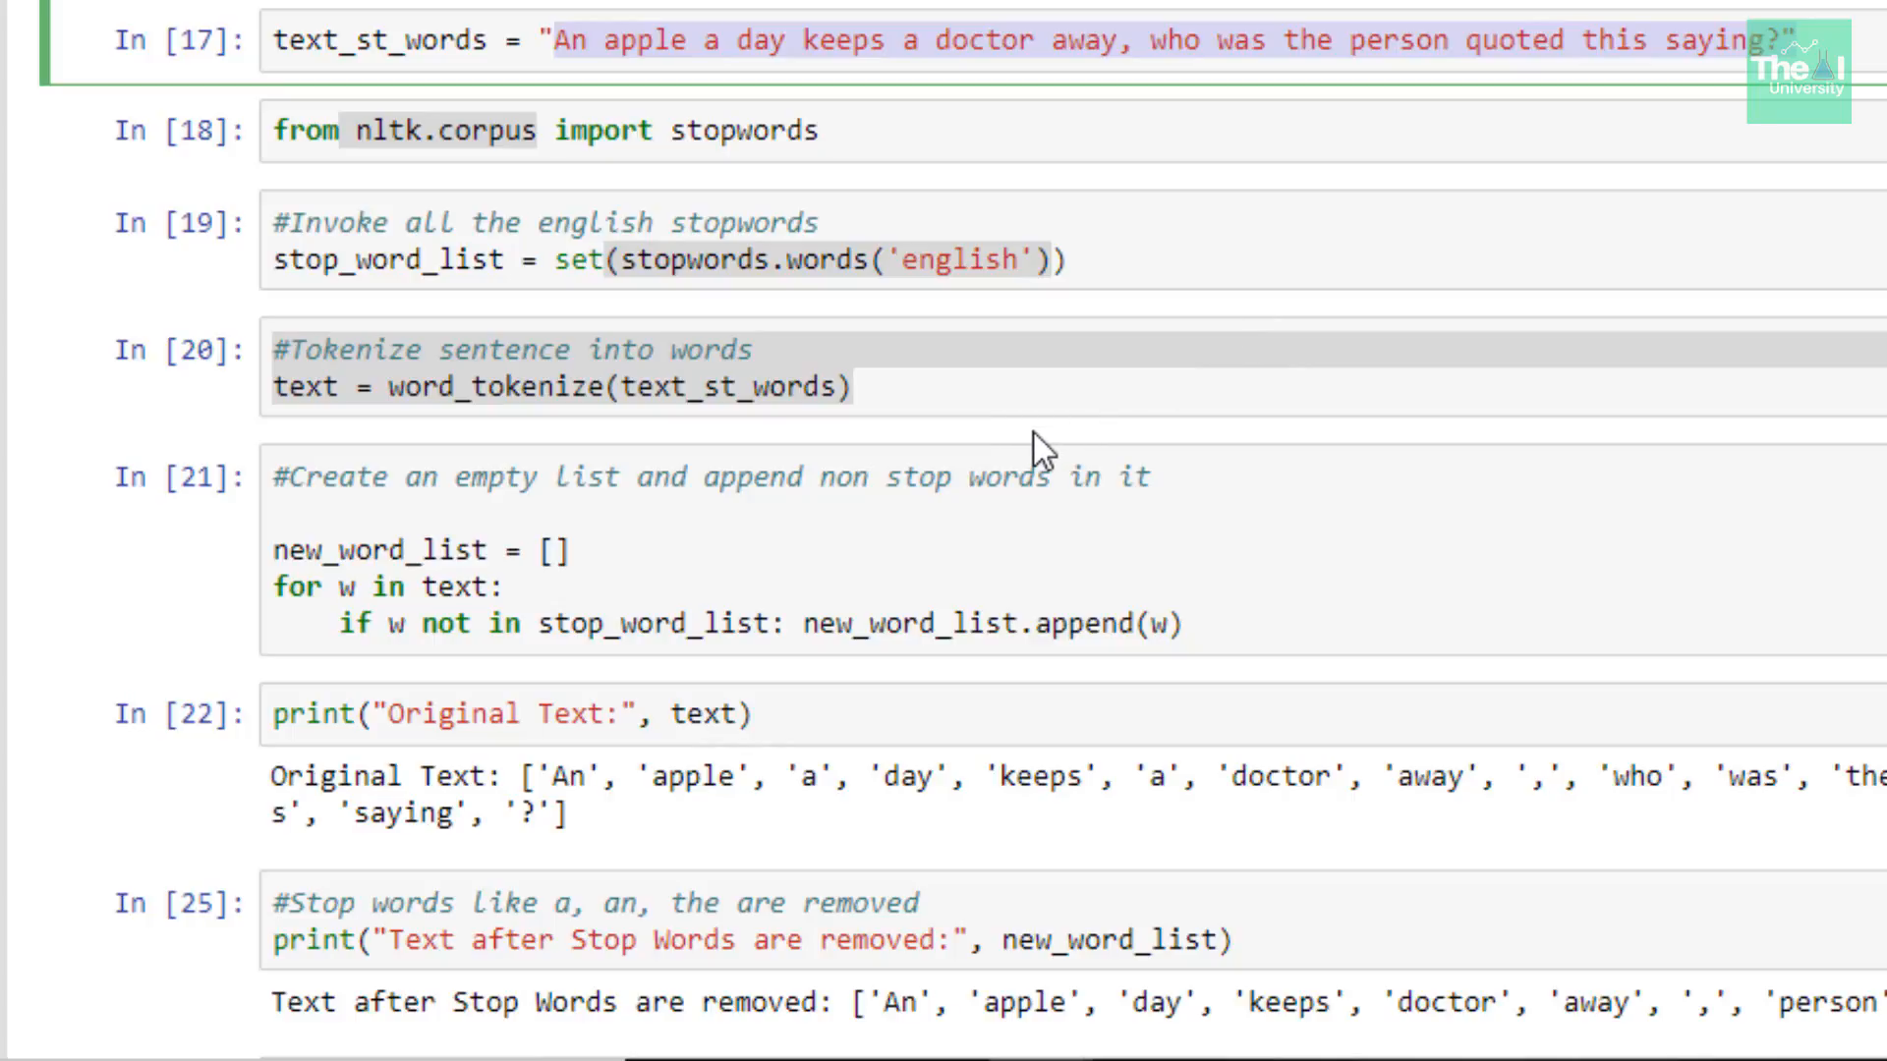
{"action": "mouse_move", "coordinate": [558, 708]}
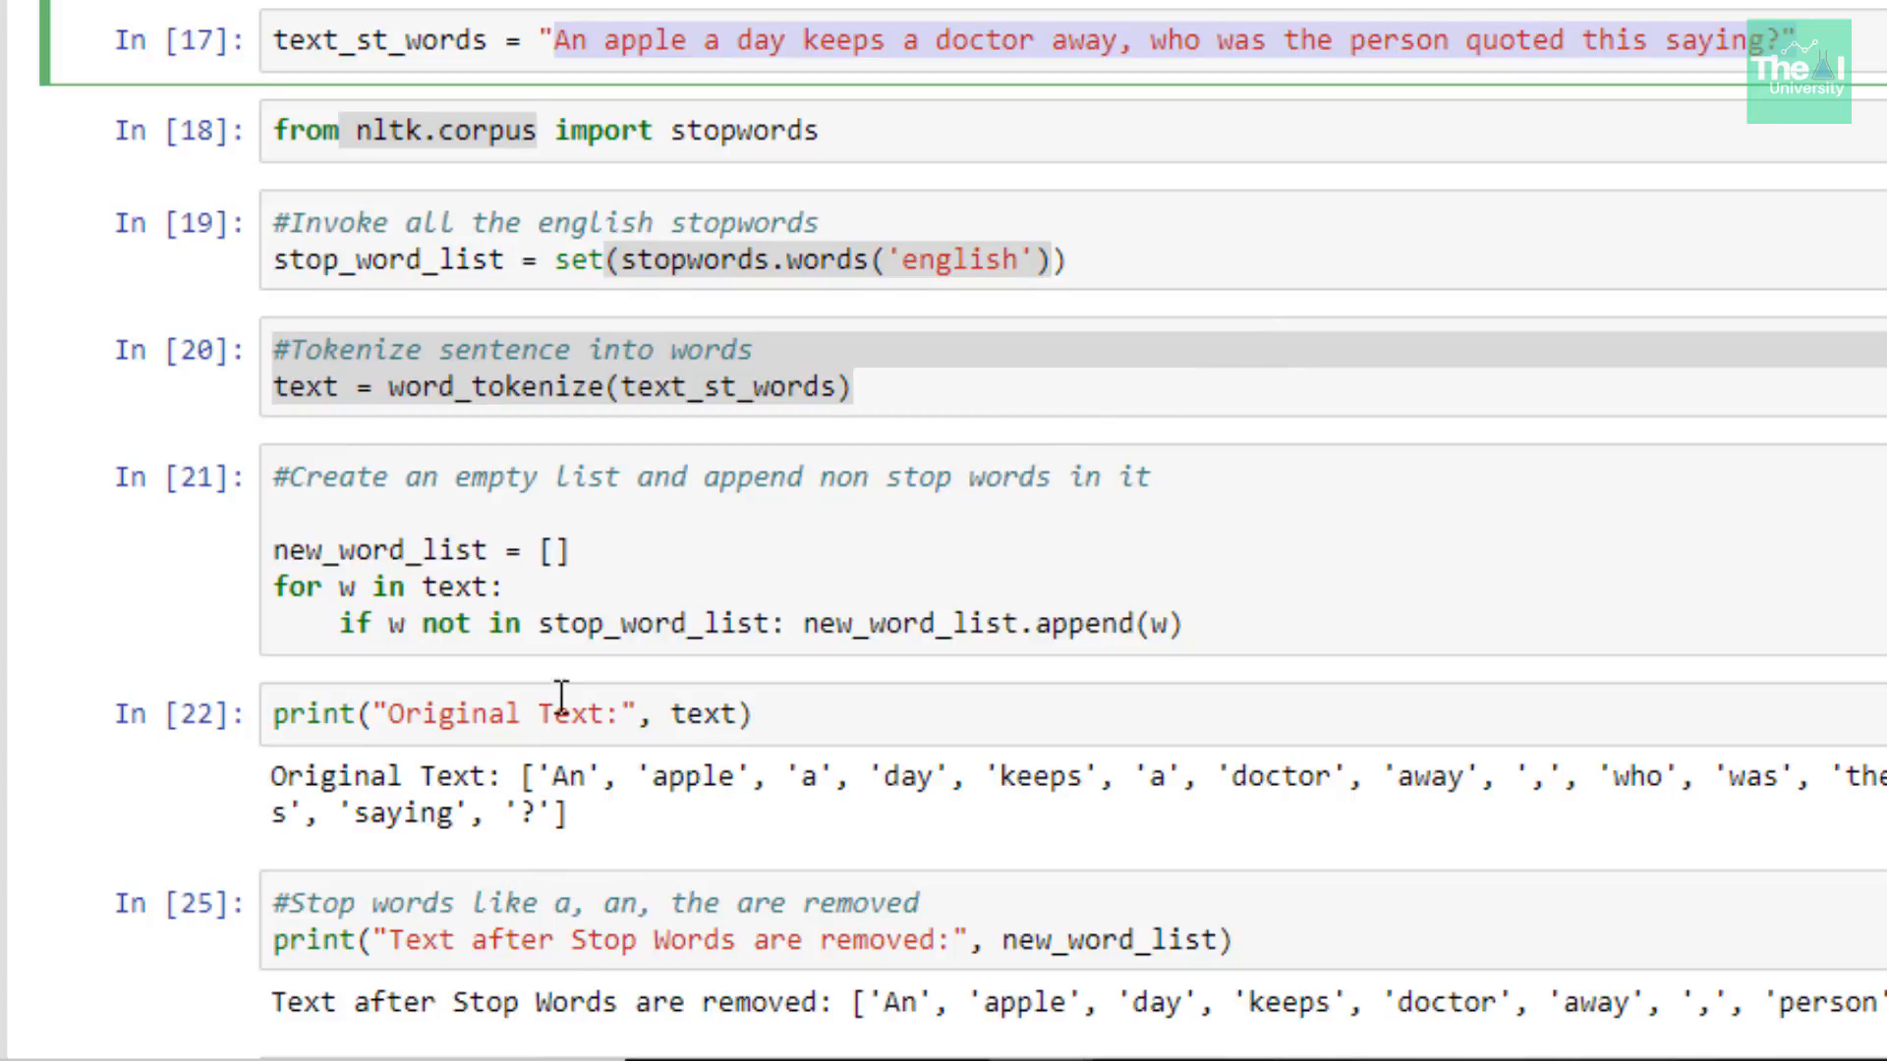
{"action": "scroll", "scroll_direction": "down", "scroll_amount": 3}
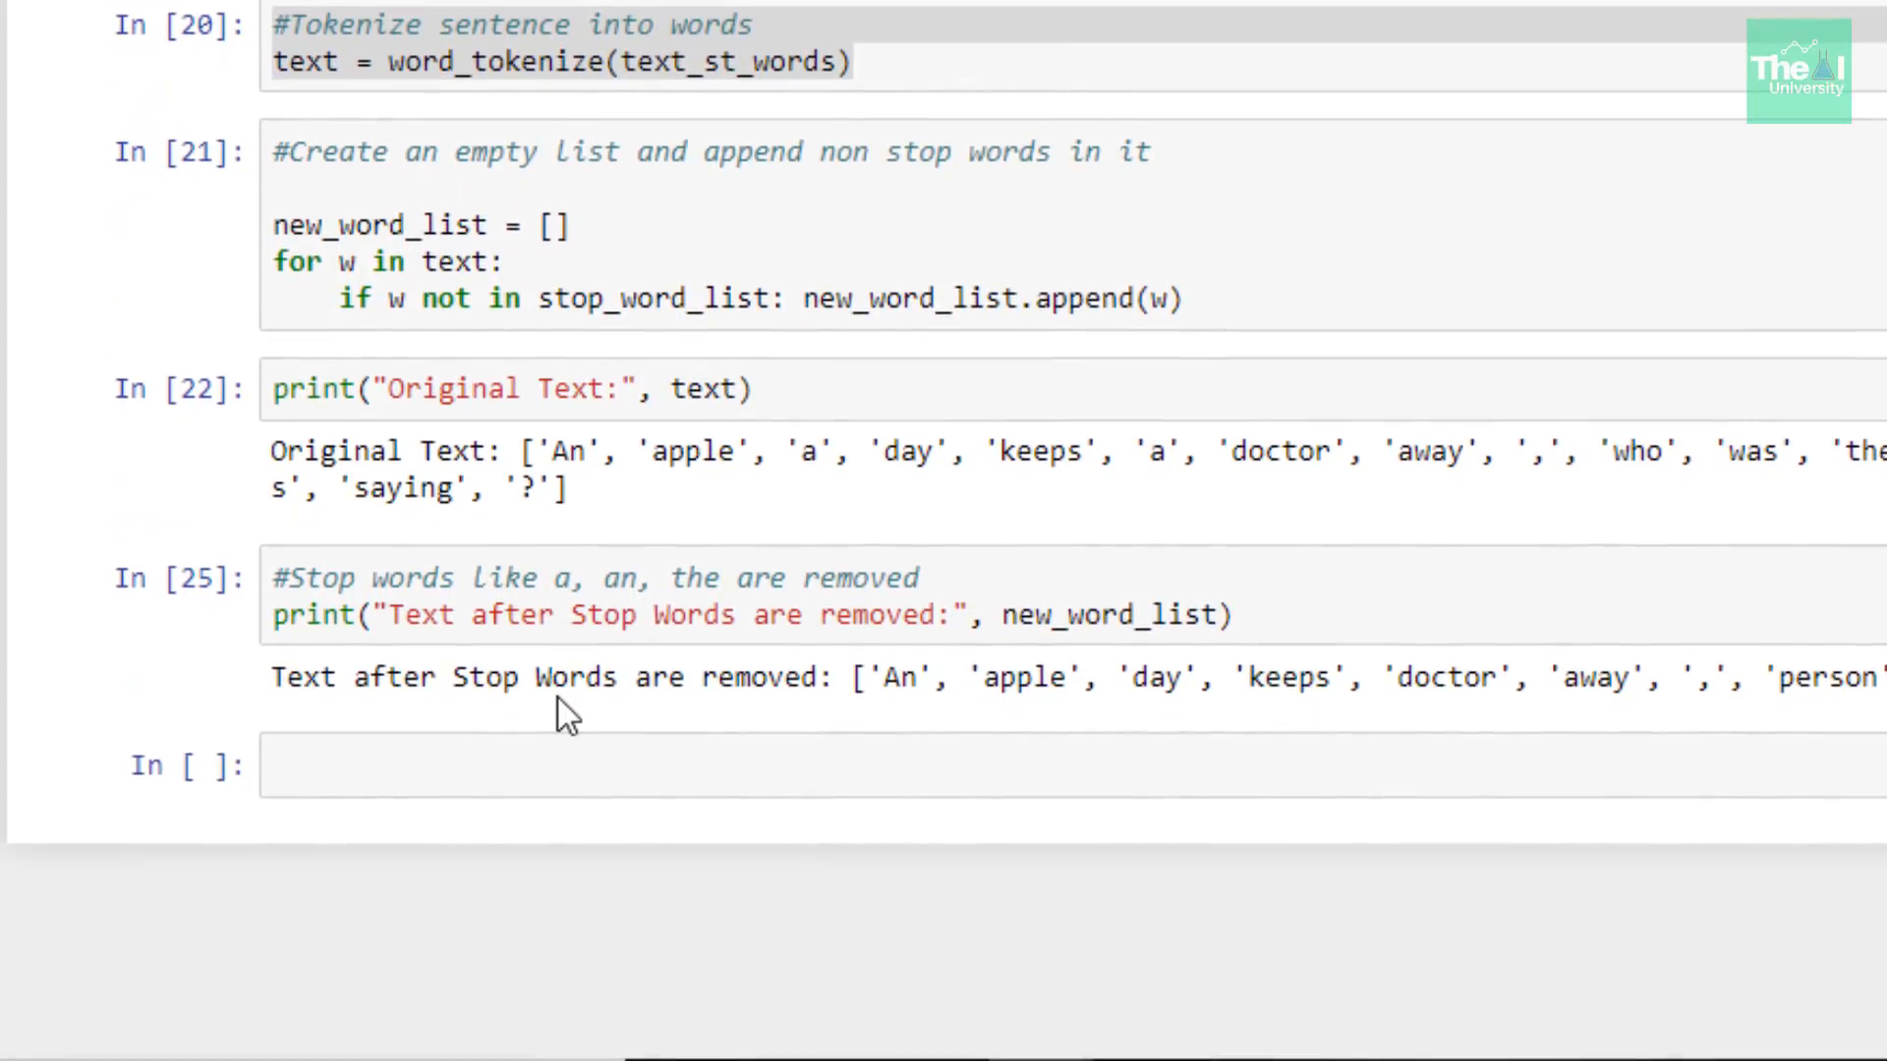
{"action": "mouse_move", "coordinate": [450, 448]}
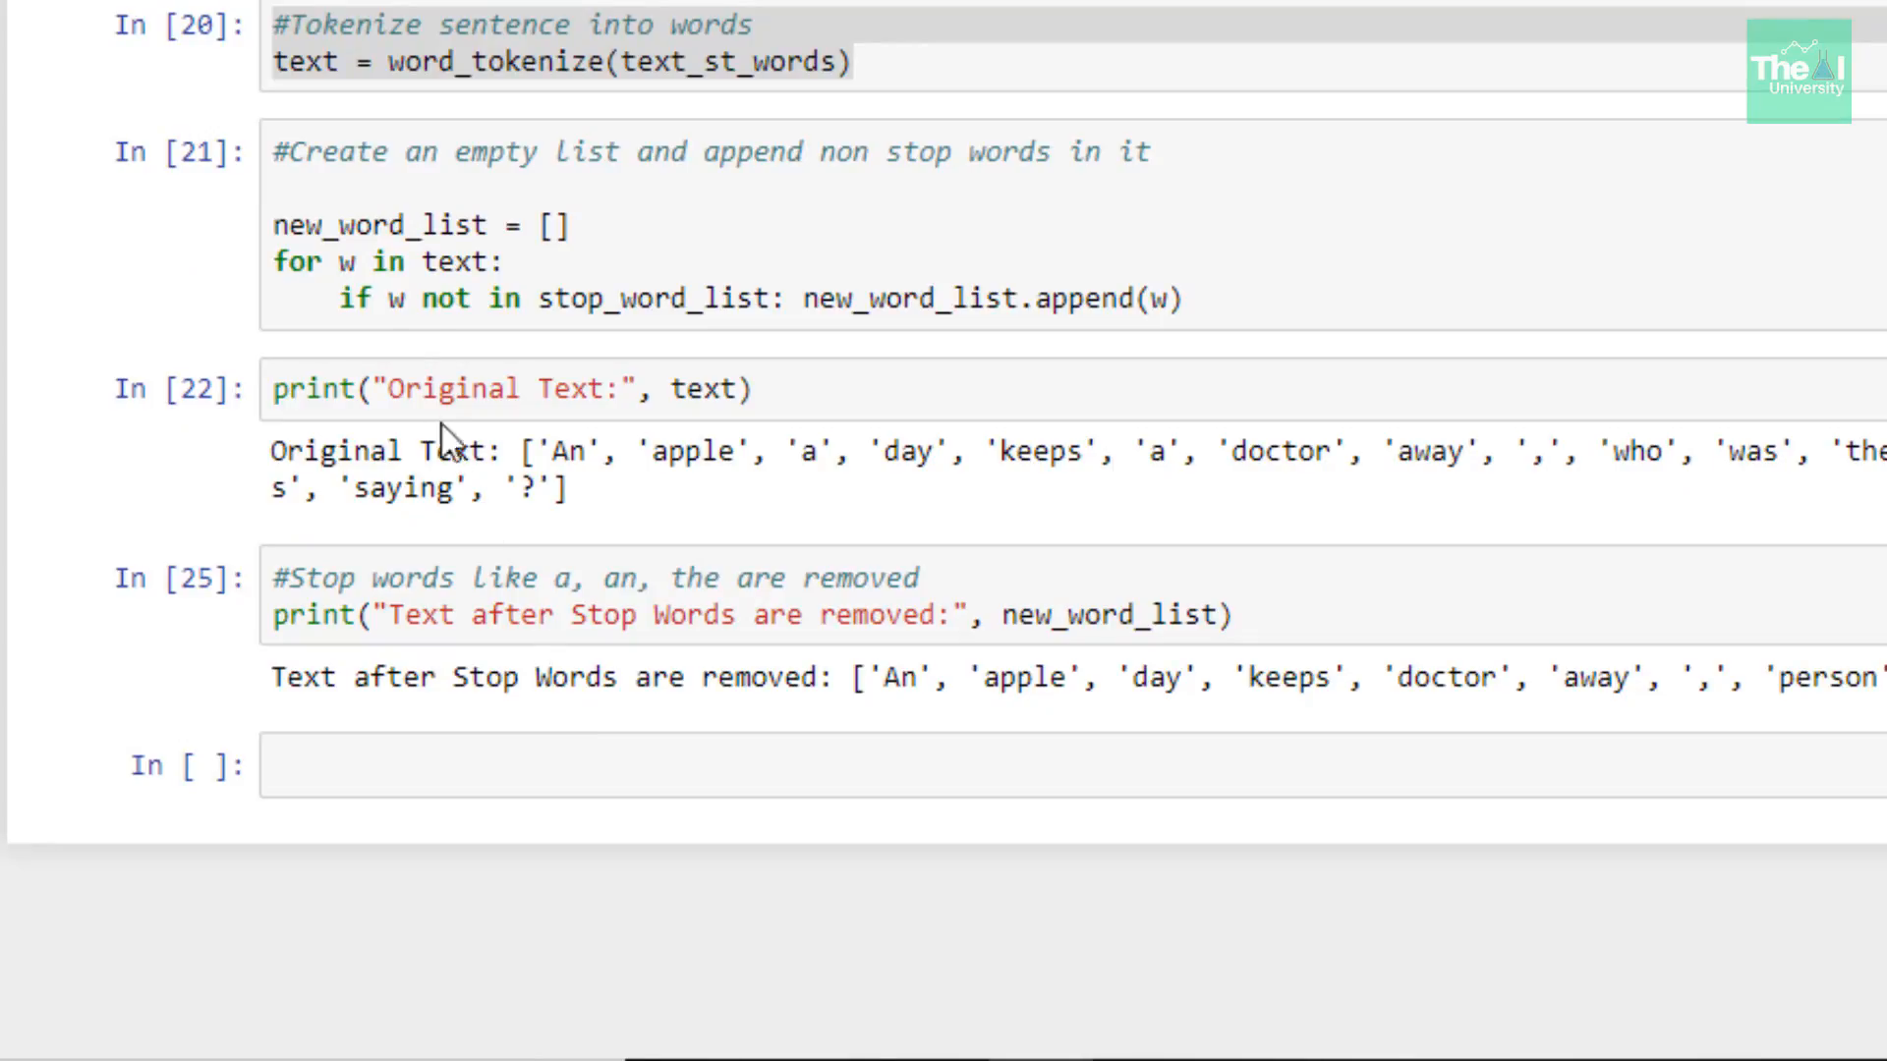
{"action": "left_click", "coordinate": [1089, 298]}
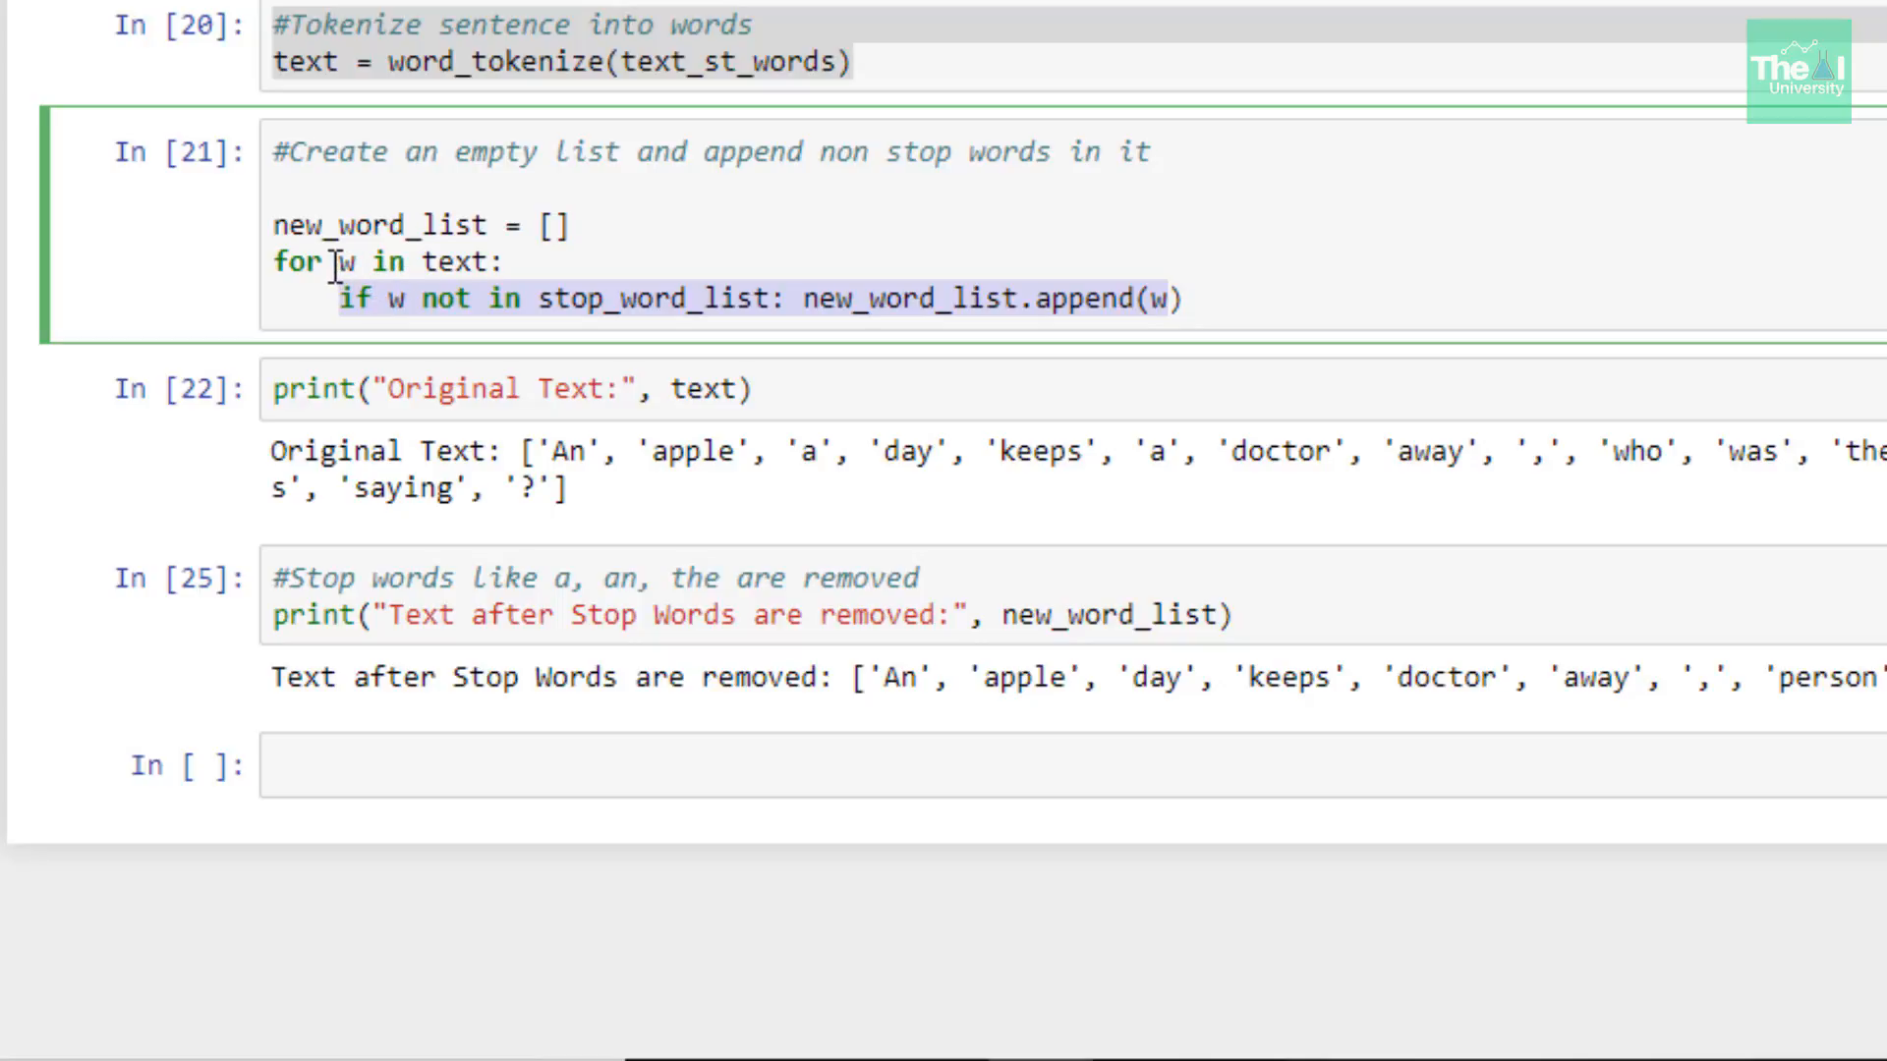
{"action": "mouse_move", "coordinate": [760, 362]}
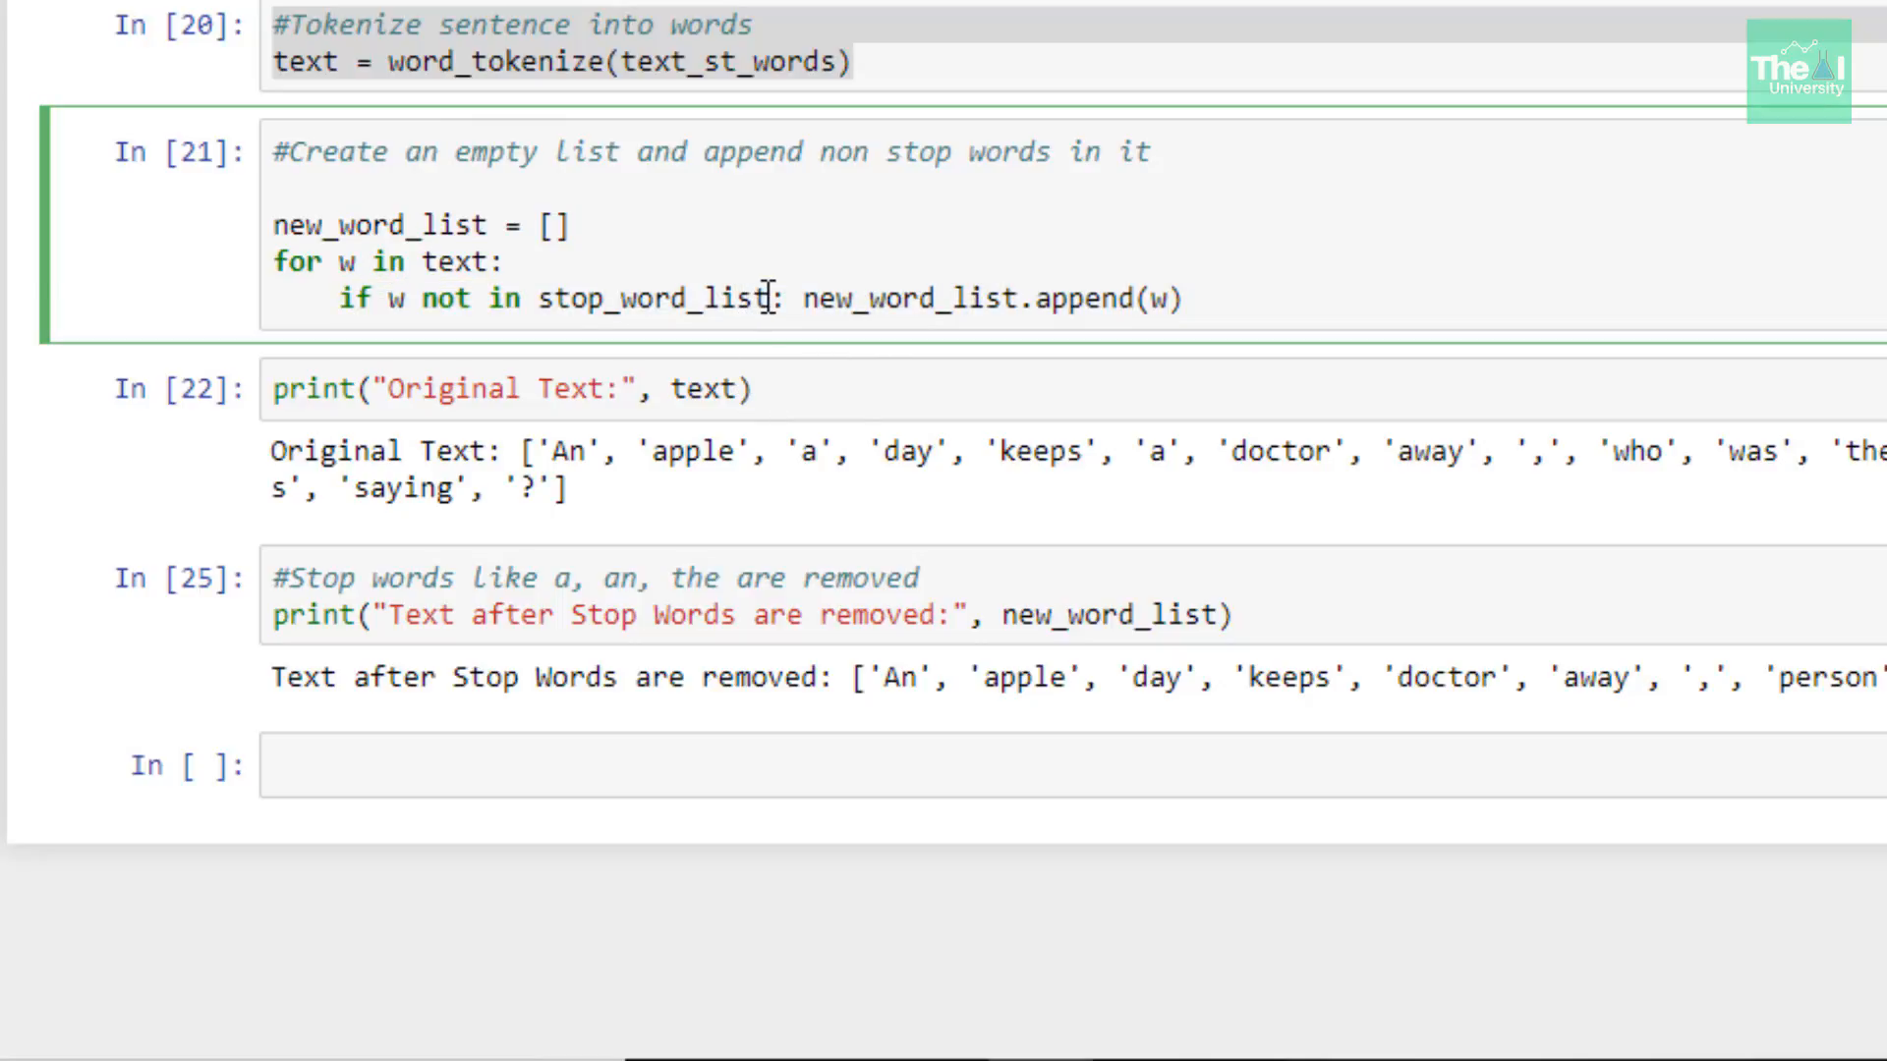
{"action": "double_click", "coordinate": [653, 299]}
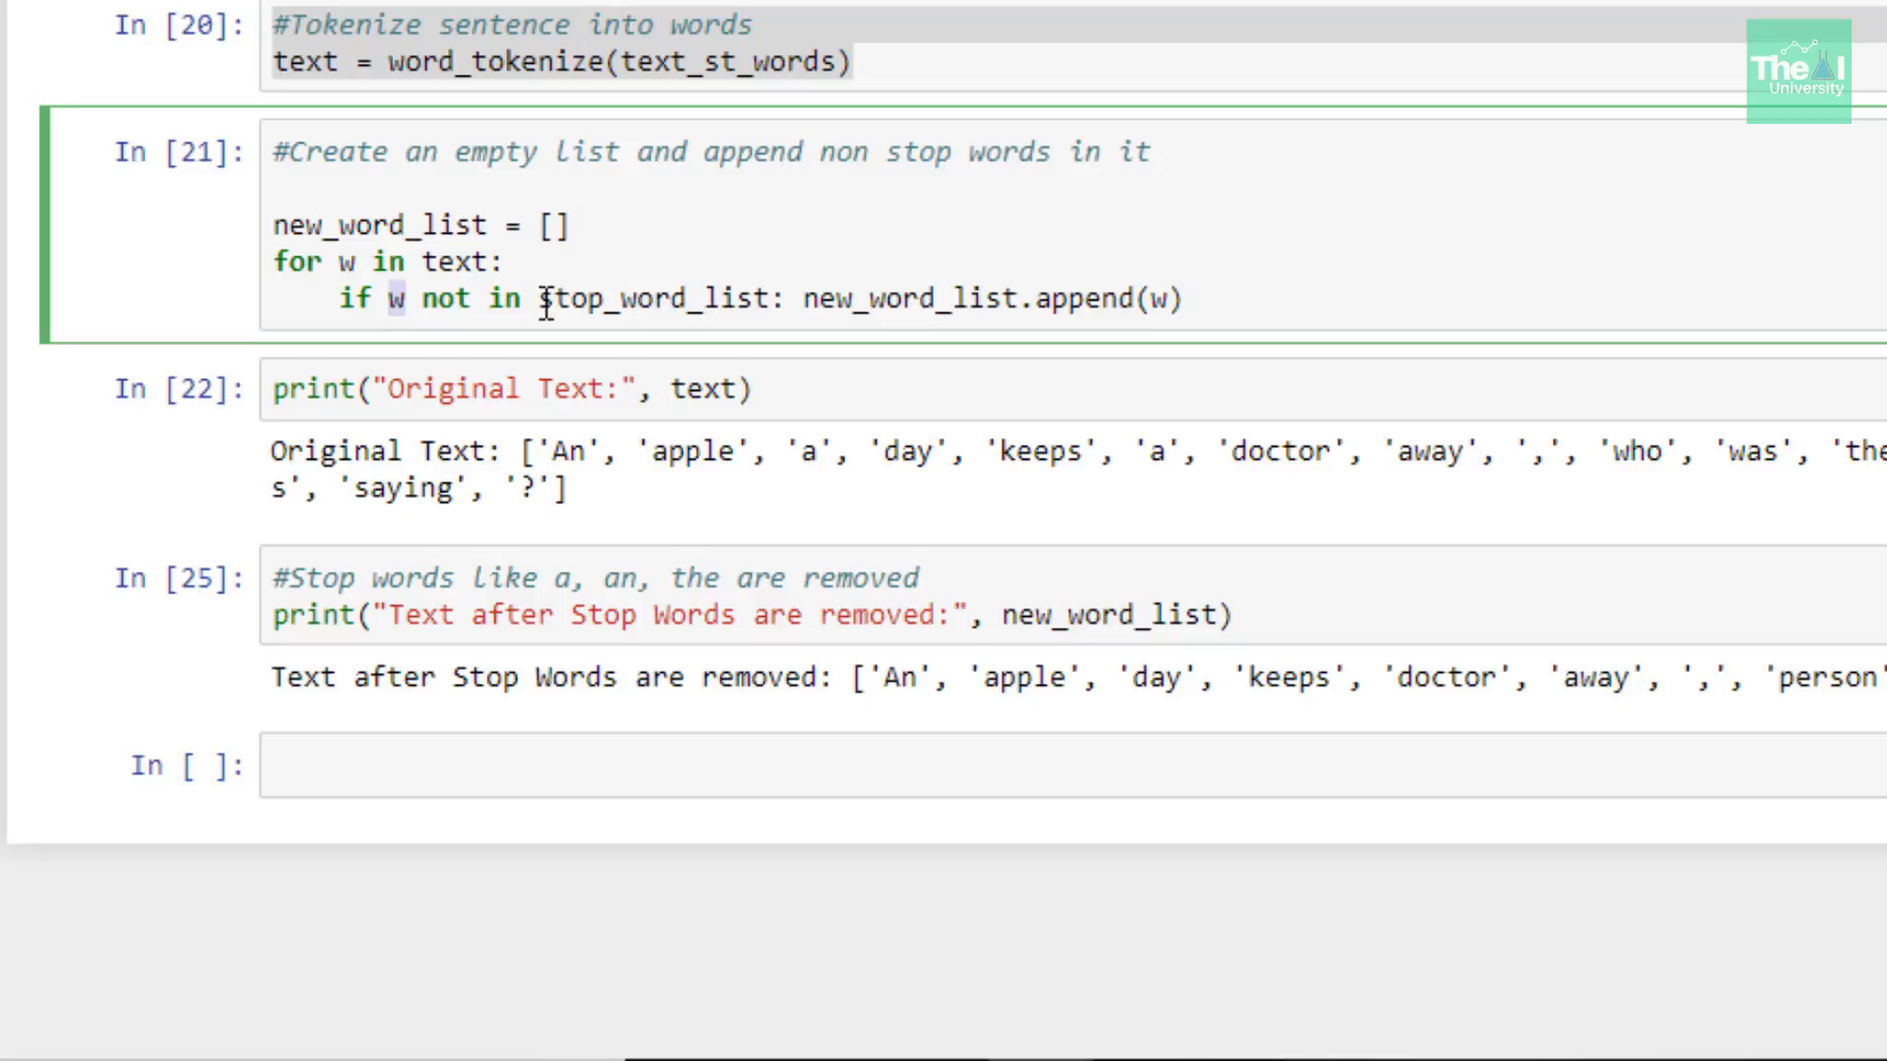
{"action": "double_click", "coordinate": [654, 299]}
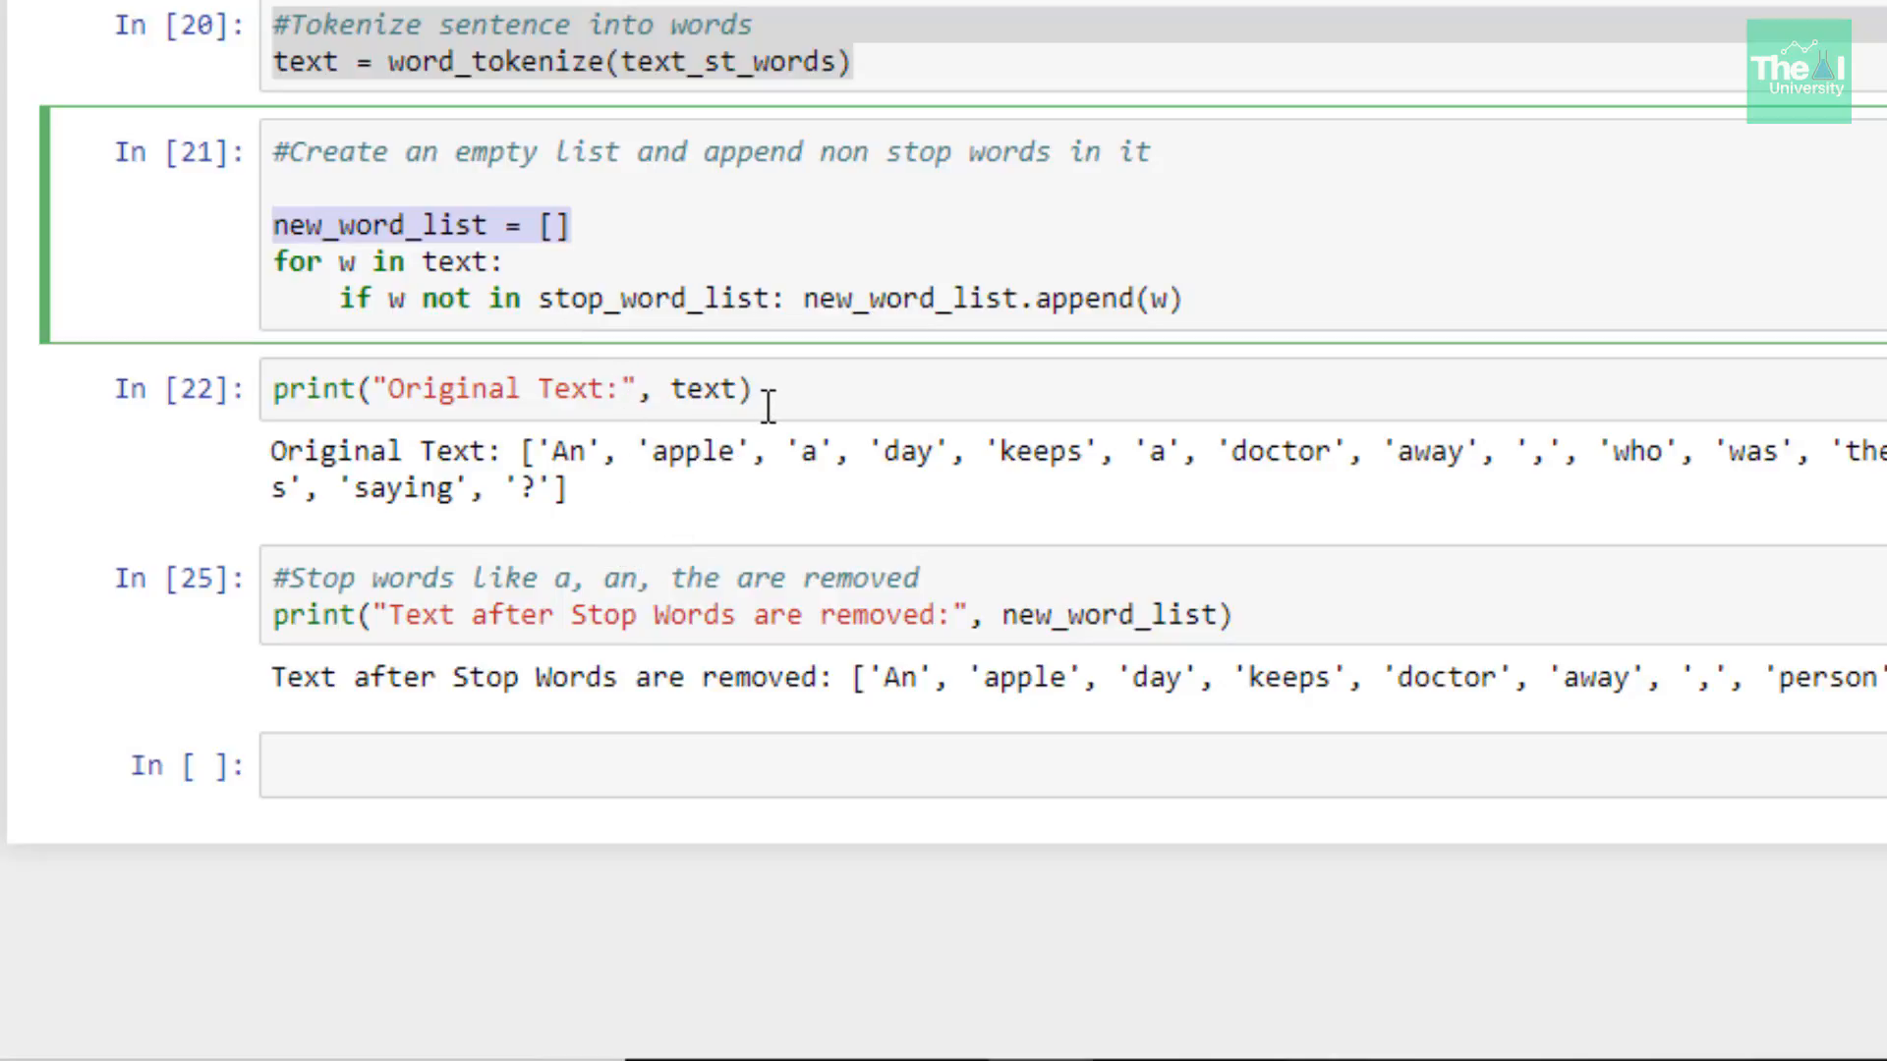
{"action": "left_click", "coordinate": [332, 387]}
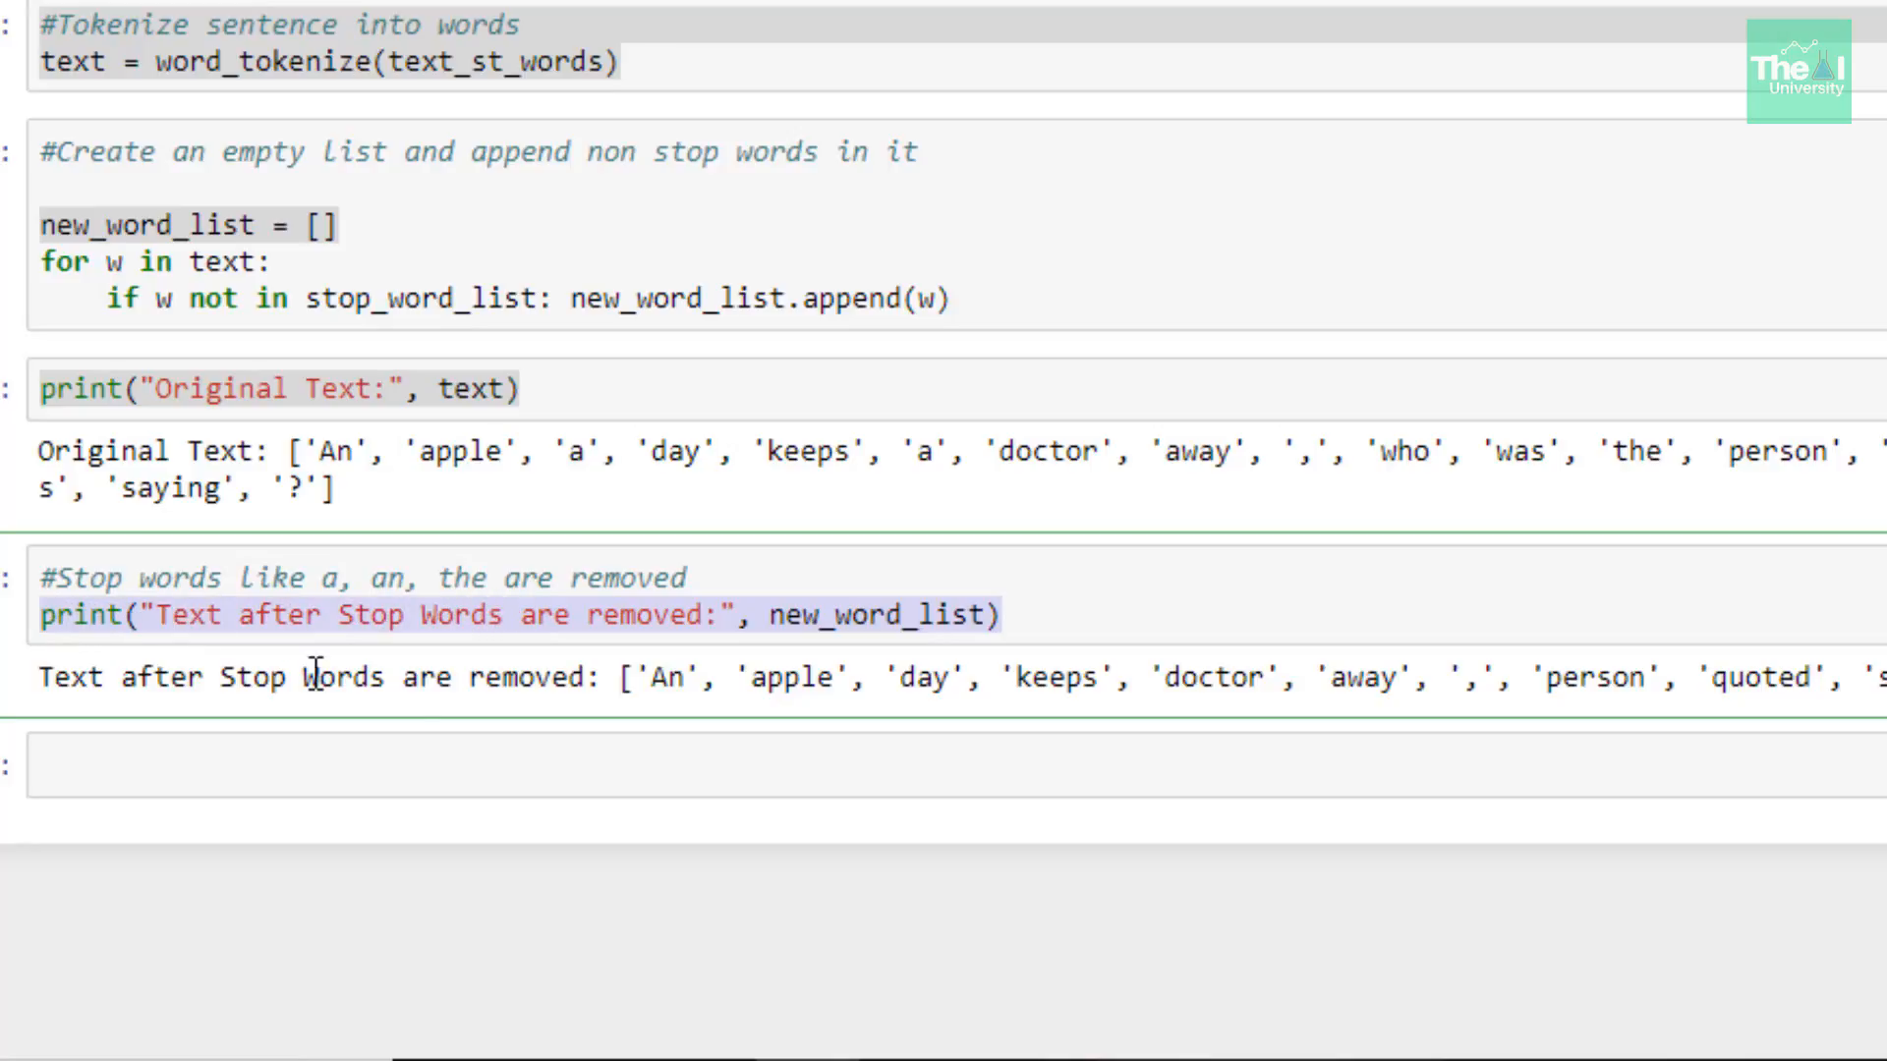
{"action": "left_click_drag", "start_coordinate": [248, 676], "coordinate": [511, 676]}
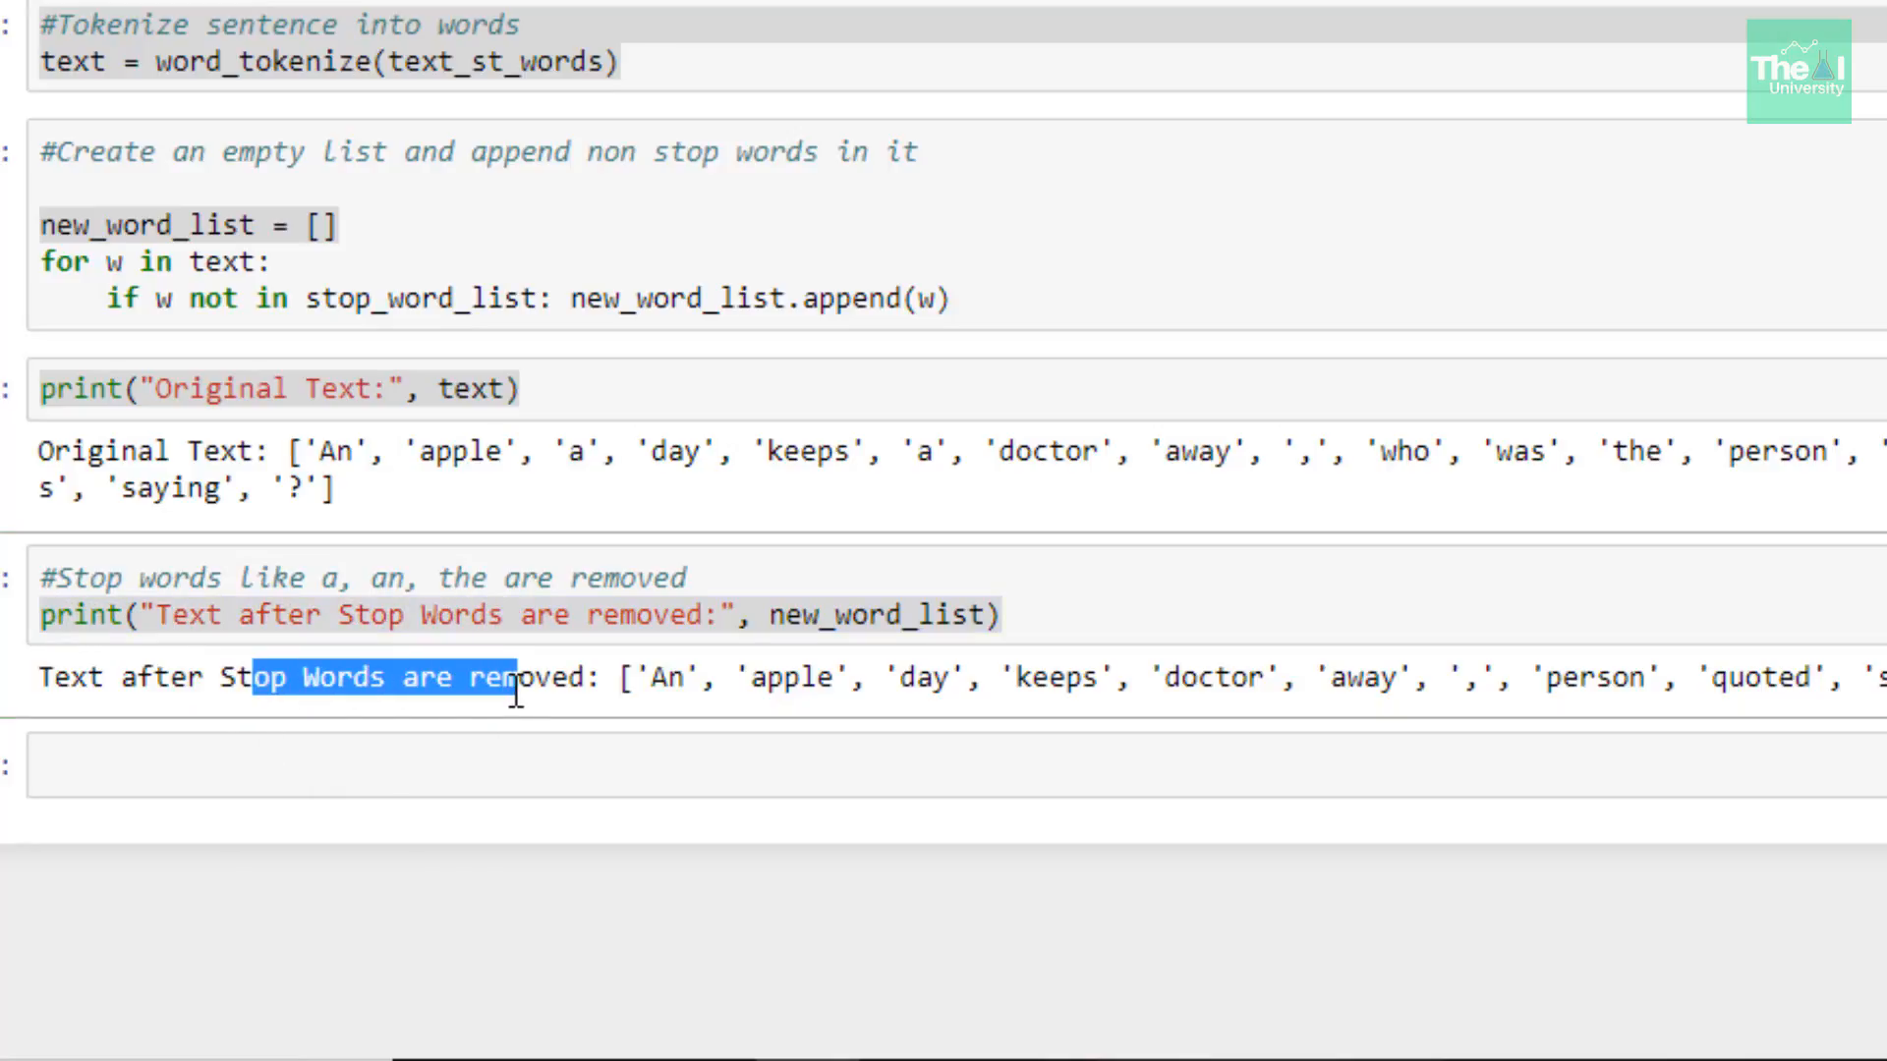
{"action": "mouse_move", "coordinate": [747, 678]}
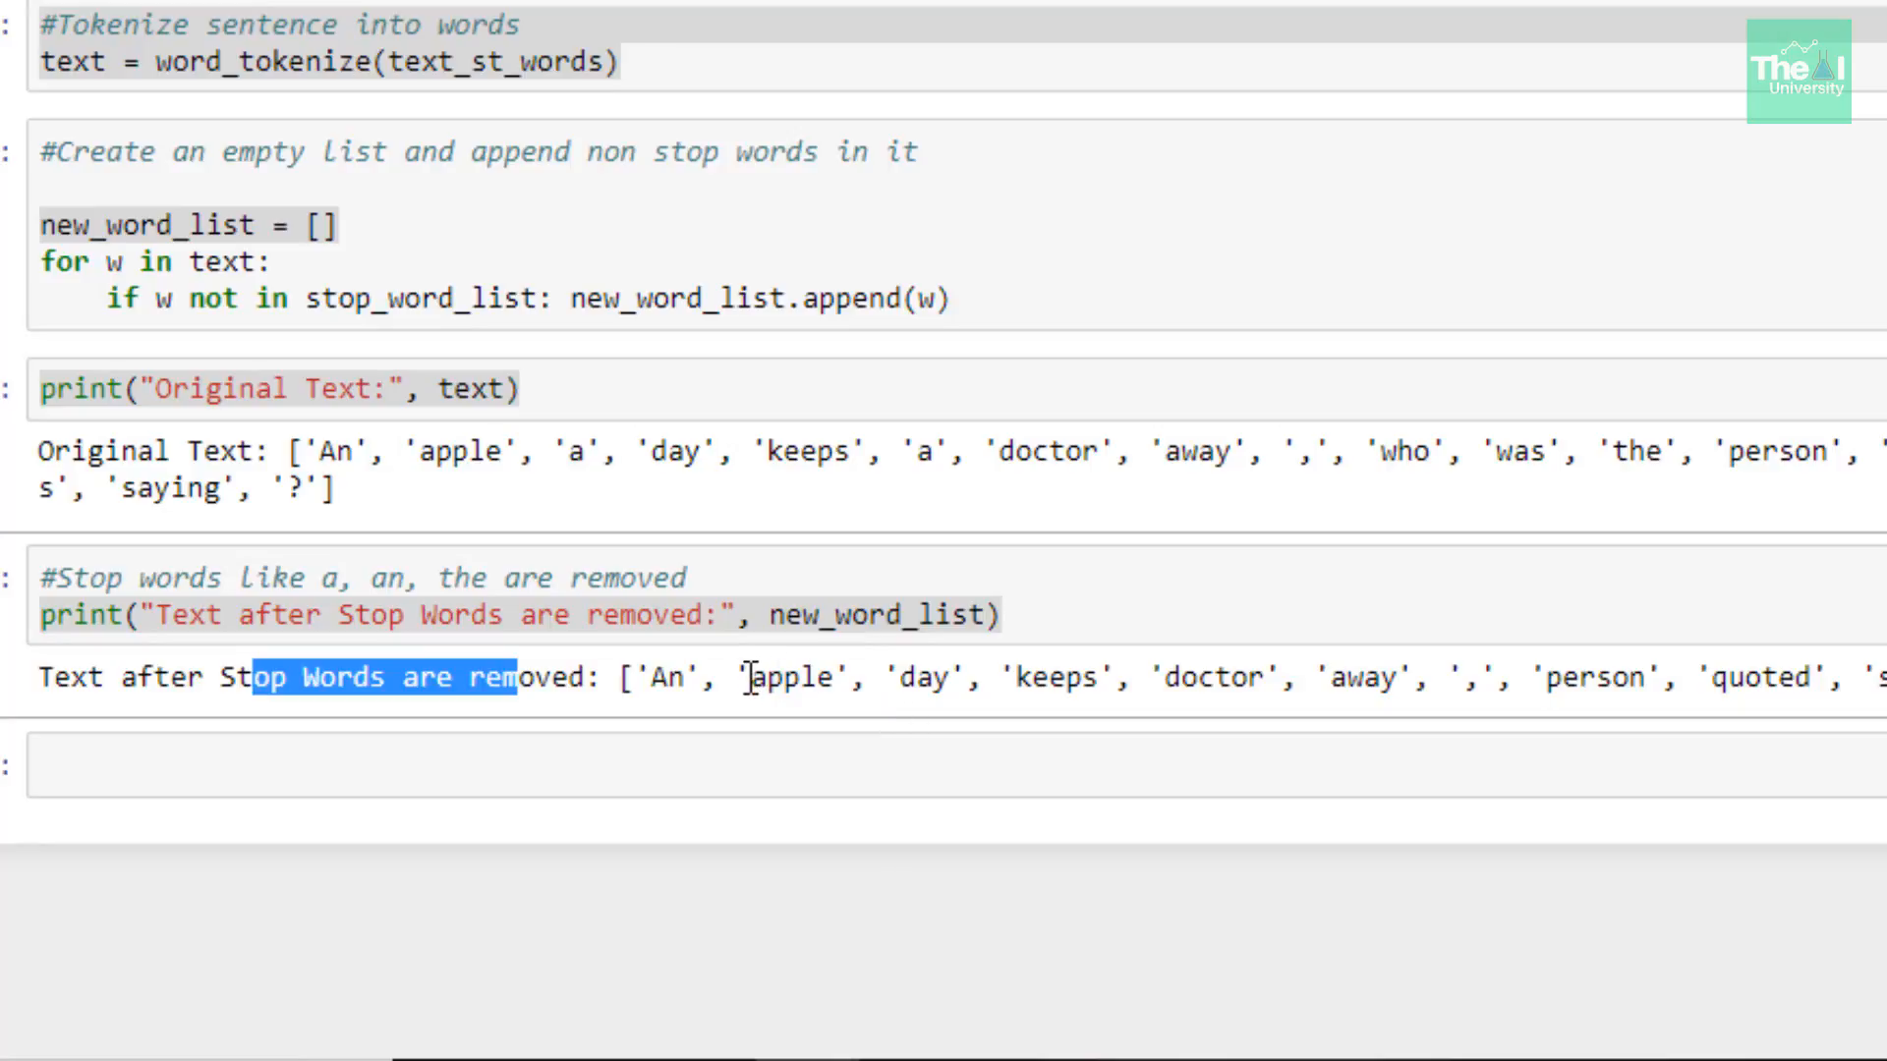
{"action": "double_click", "coordinate": [790, 679]}
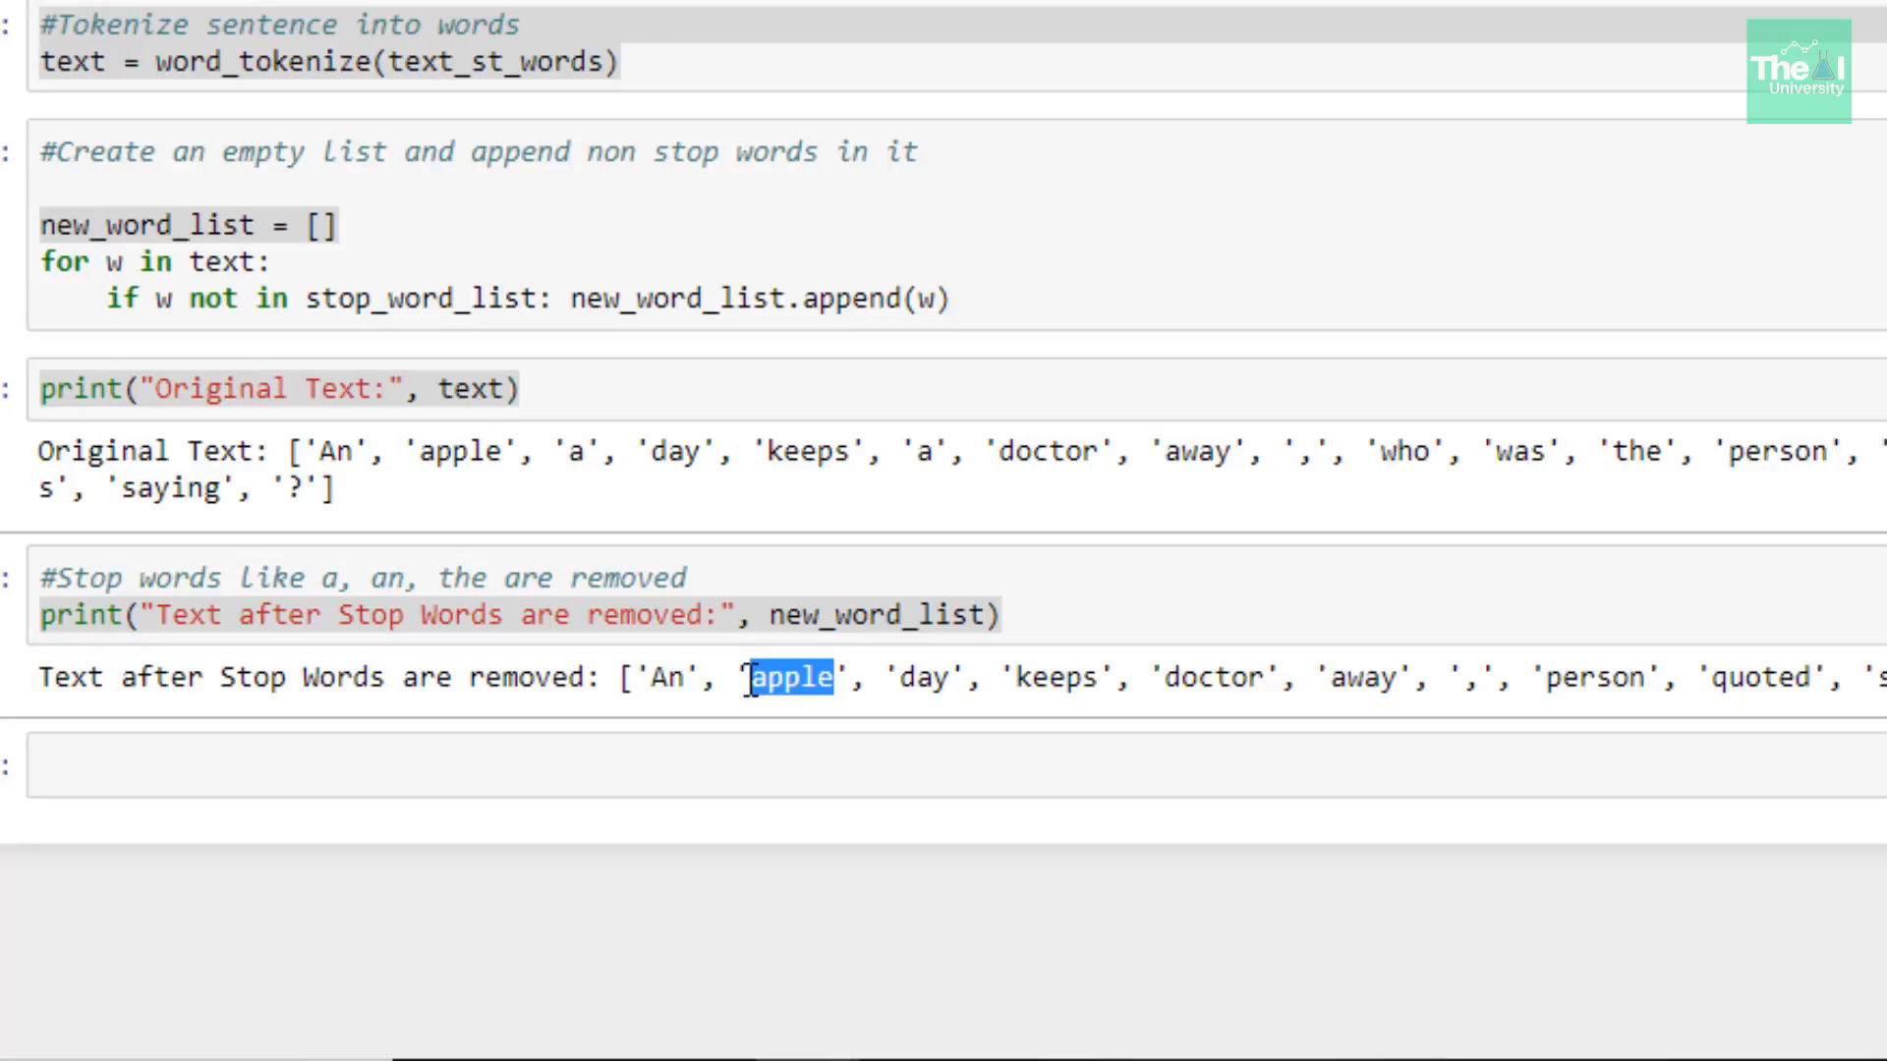
{"action": "mouse_move", "coordinate": [1588, 722]}
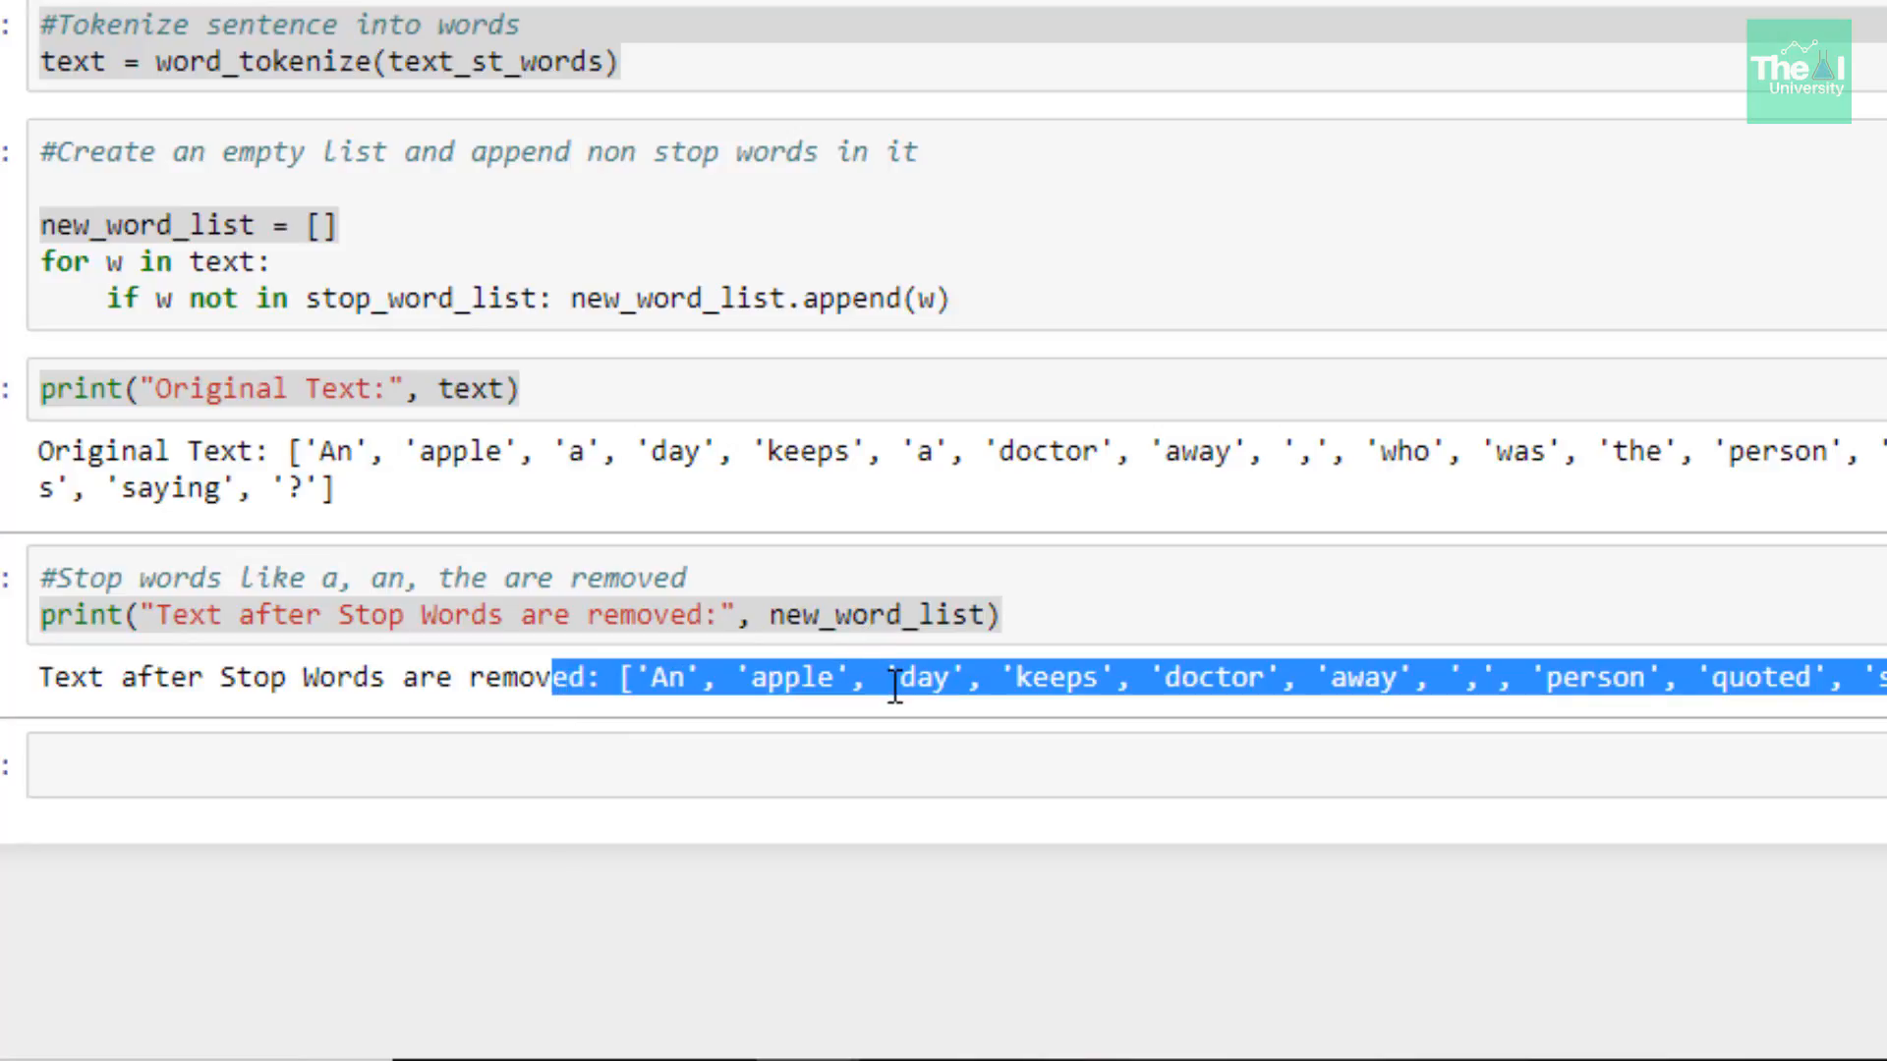
{"action": "left_click", "coordinate": [1073, 696]}
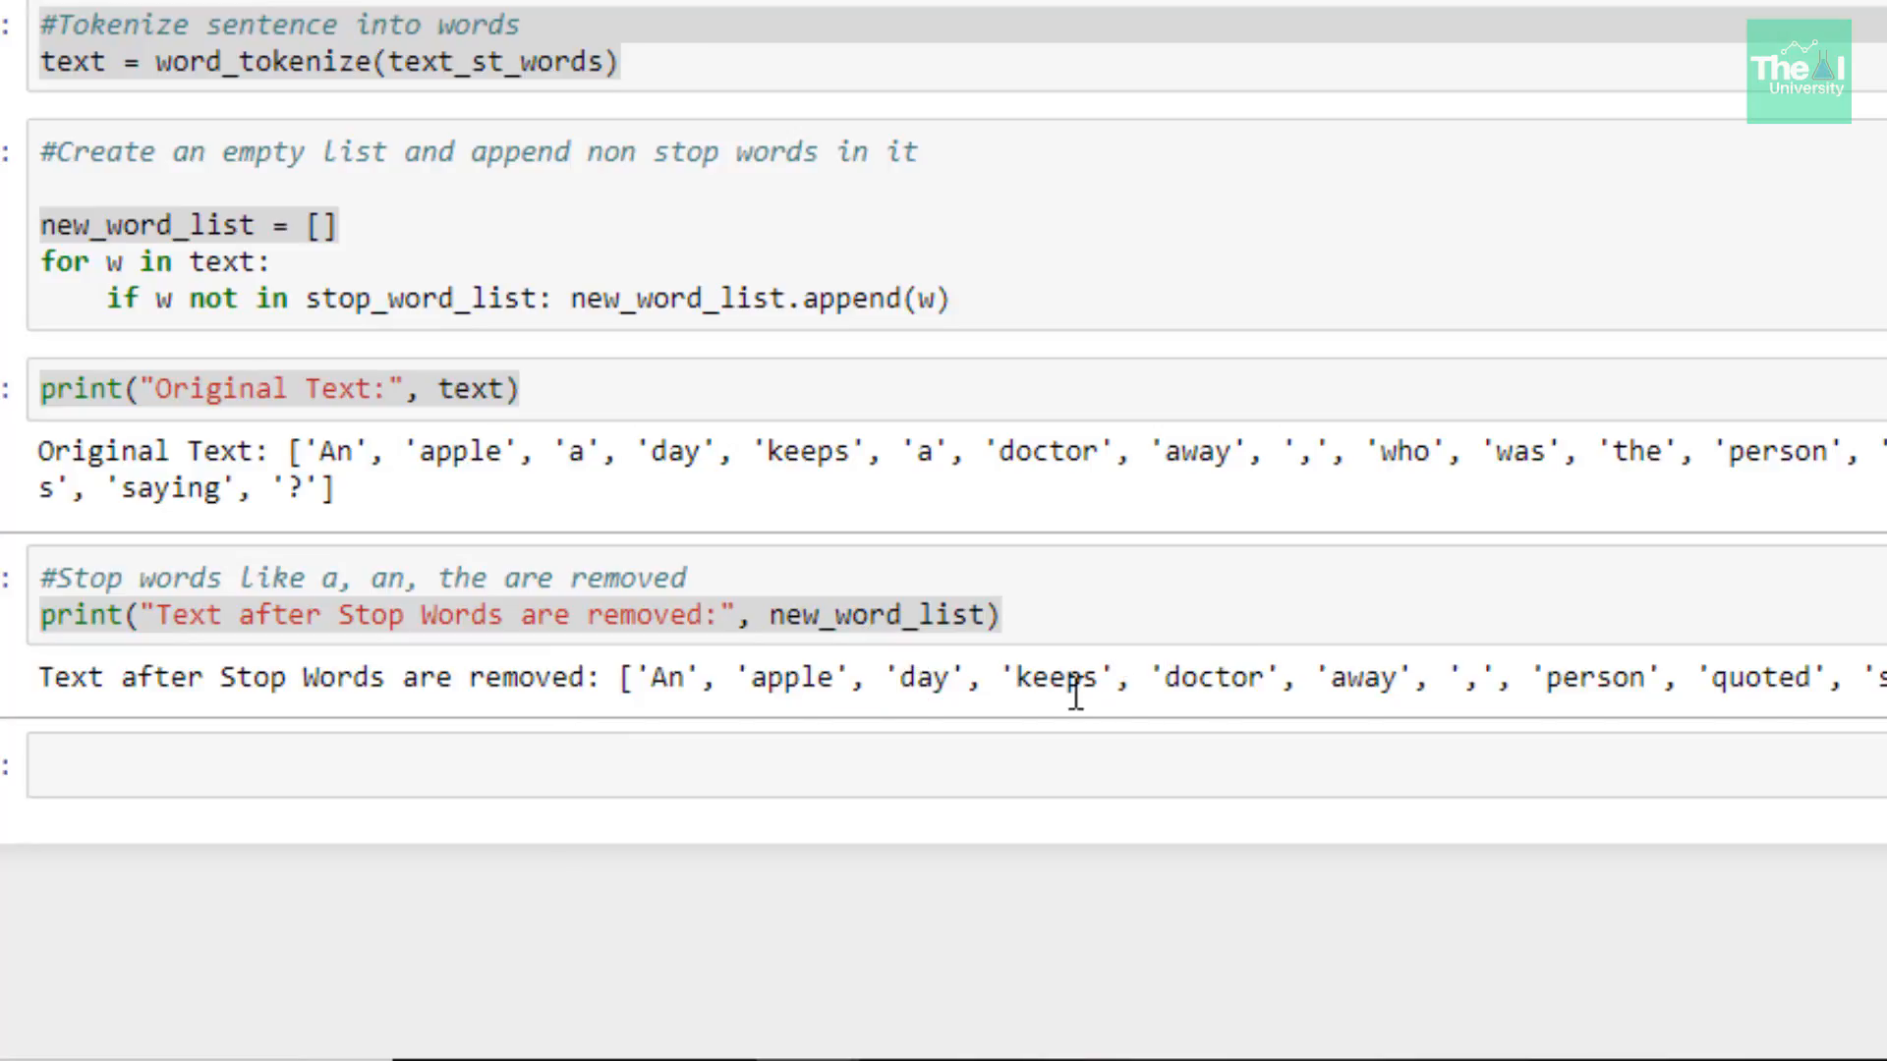